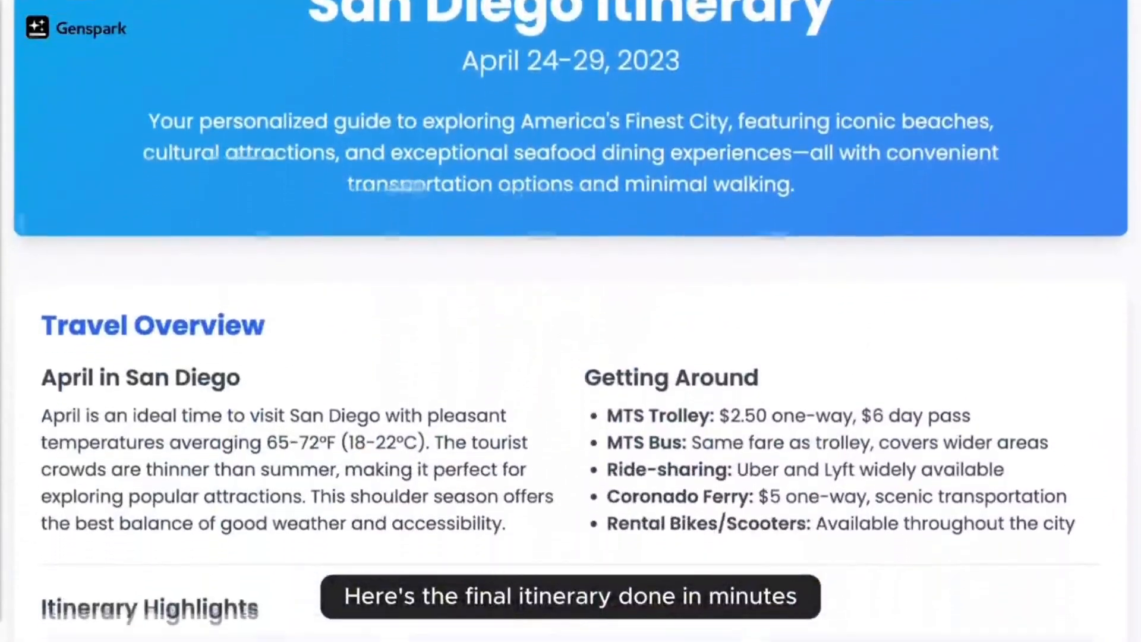
Step: Scroll through the San Diego itinerary to reach the Mitch's Seafood restaurant card
{"action": "scroll", "scroll_direction": "down", "scroll_amount": 3}
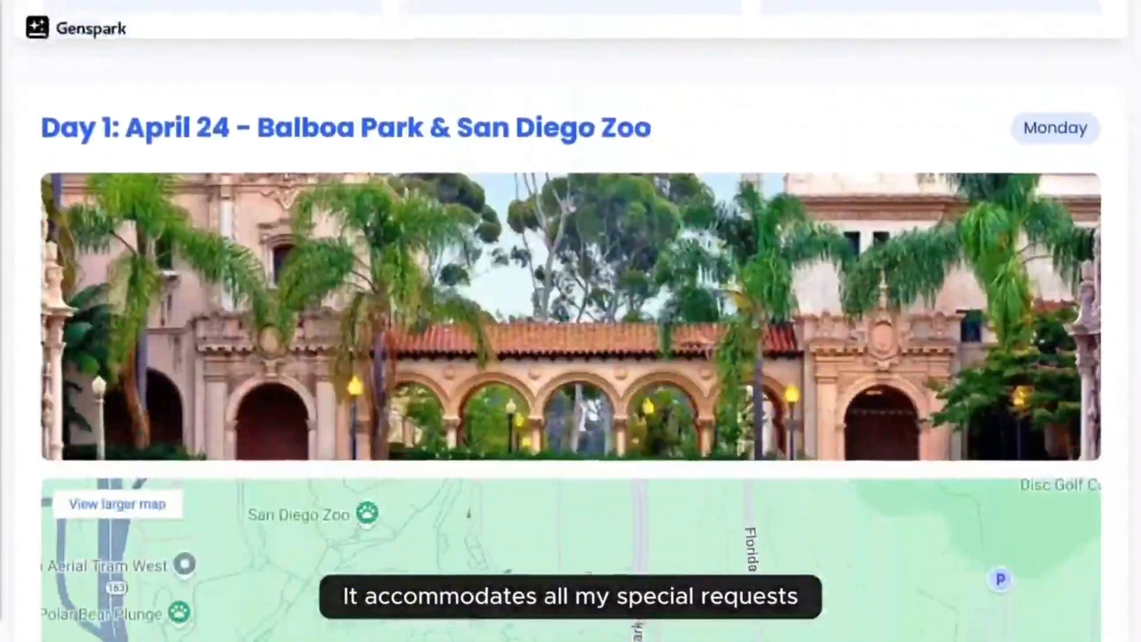
{"action": "scroll", "scroll_direction": "down", "scroll_amount": 3}
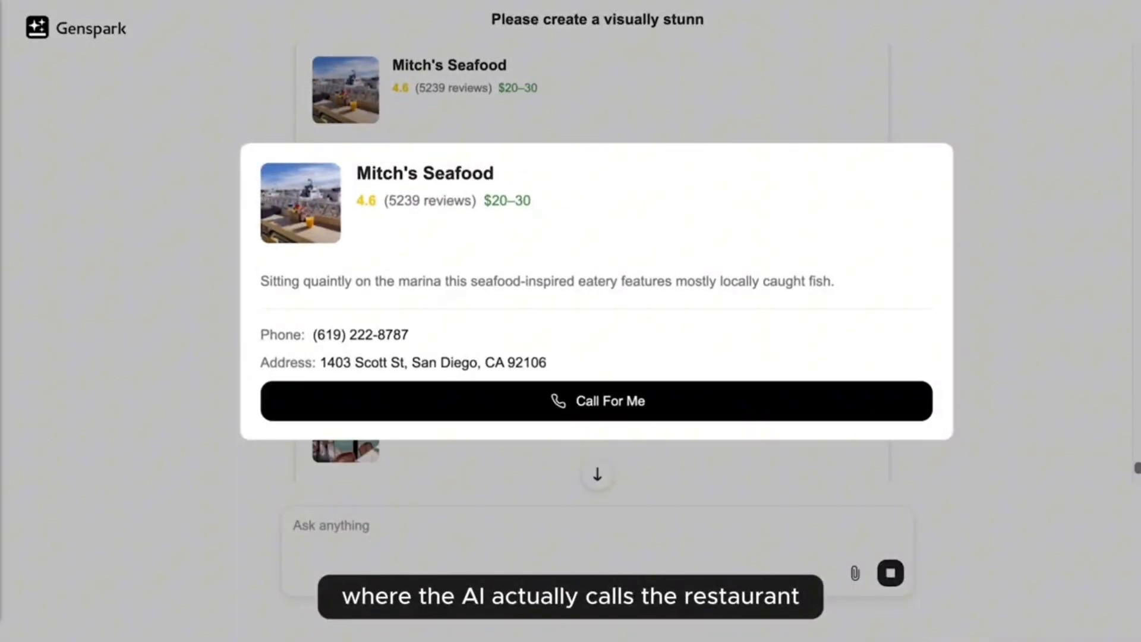
Step: Have the agent call the restaurant, then play and scrub through the Peohe's call recording
{"action": "left_click", "coordinate": [596, 400]}
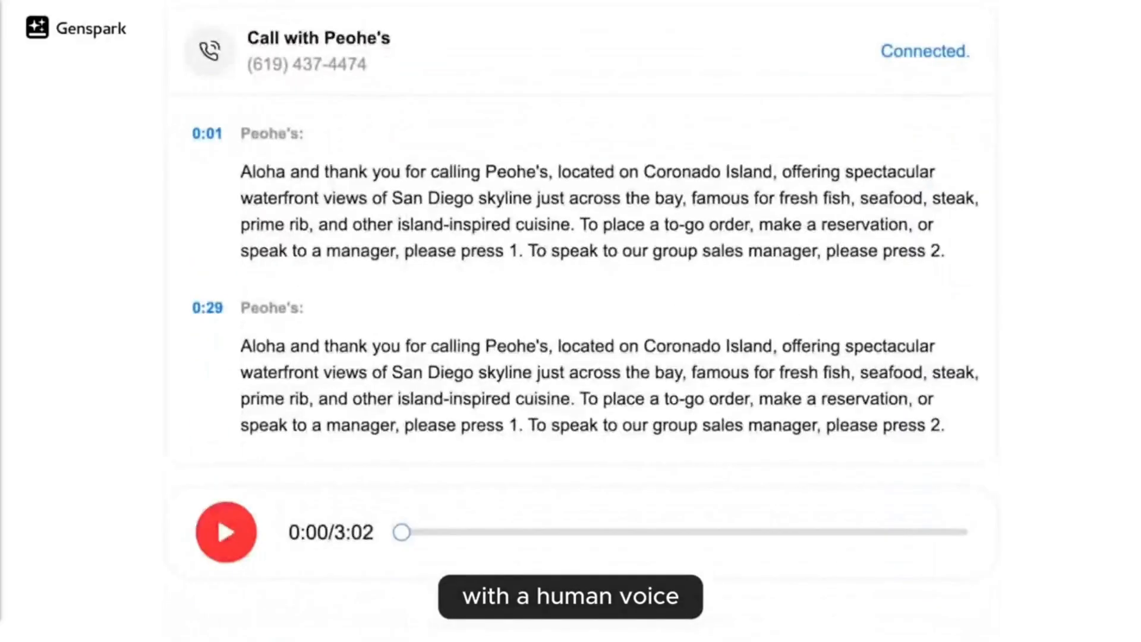
{"action": "left_click", "coordinate": [226, 532]}
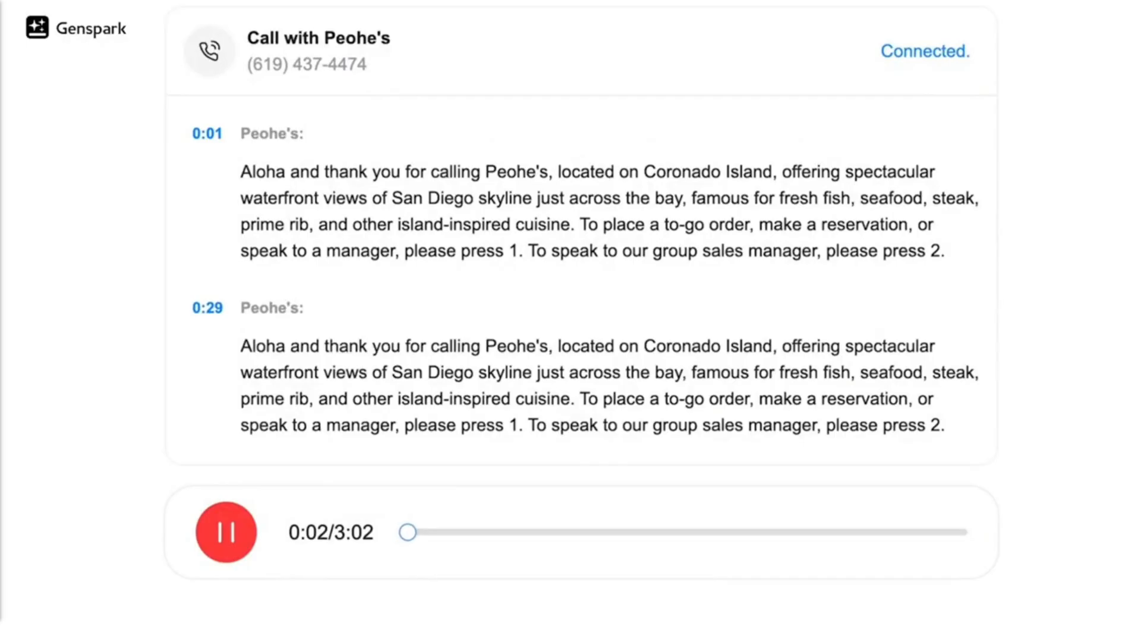
{"action": "left_click_drag", "start_coordinate": [407, 532], "coordinate": [446, 532]}
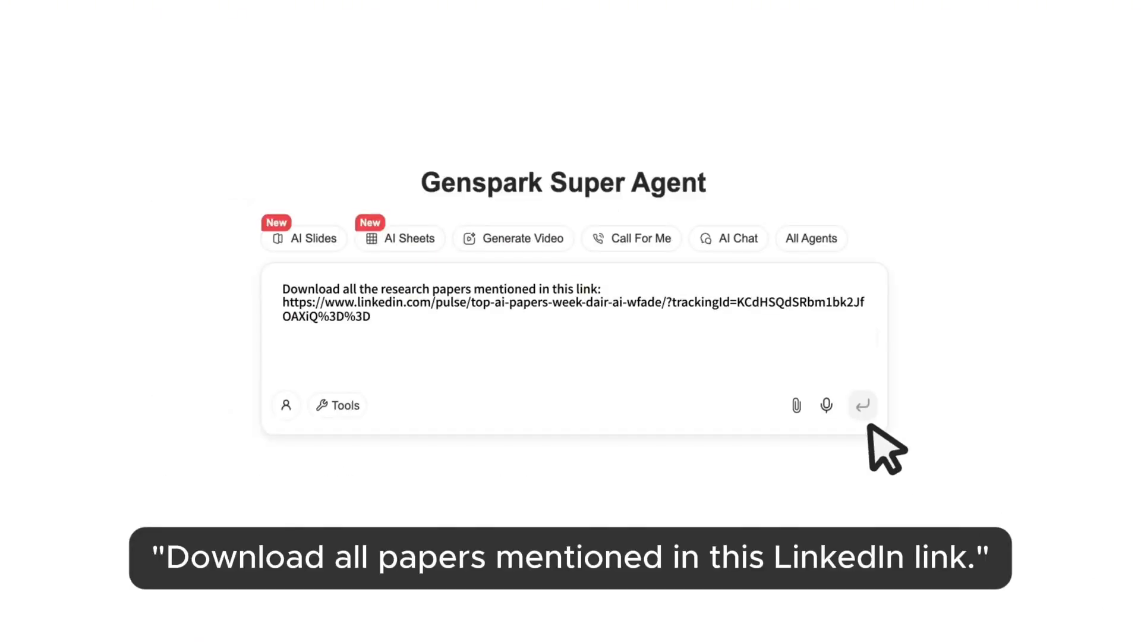
Step: Send the research paper download request and start Download For Me from a pasted link
{"action": "left_click", "coordinate": [862, 405]}
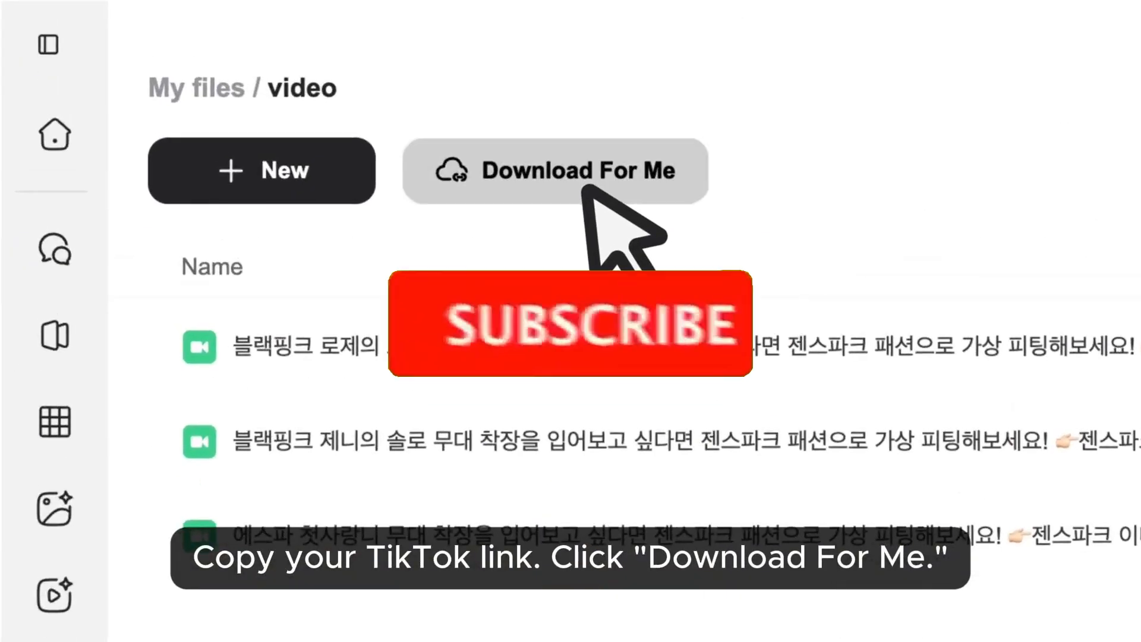
{"action": "left_click", "coordinate": [559, 170]}
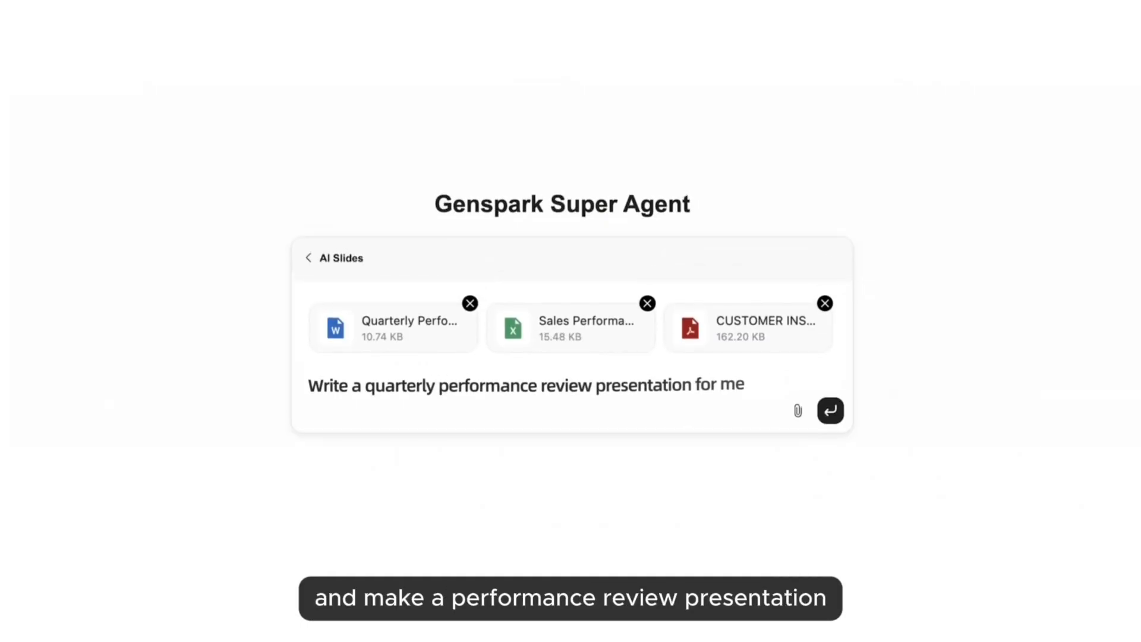
Step: Submit the quarterly review presentation request, then send the tariff deck prompt in AI Slides Mode
{"action": "left_click", "coordinate": [830, 410]}
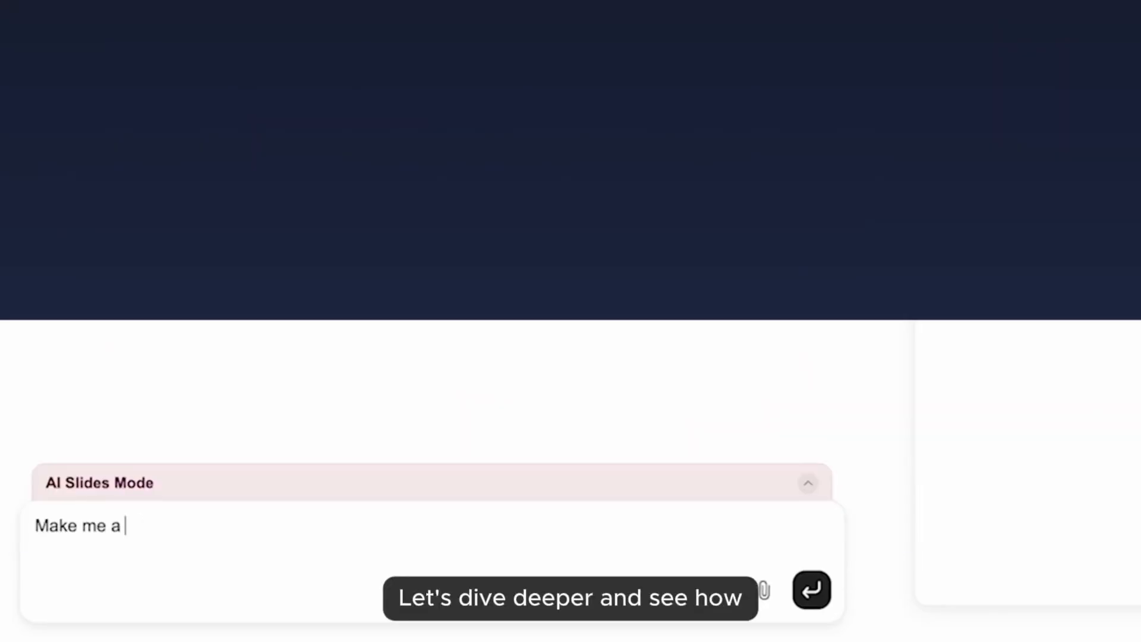
{"action": "left_click", "coordinate": [810, 590]}
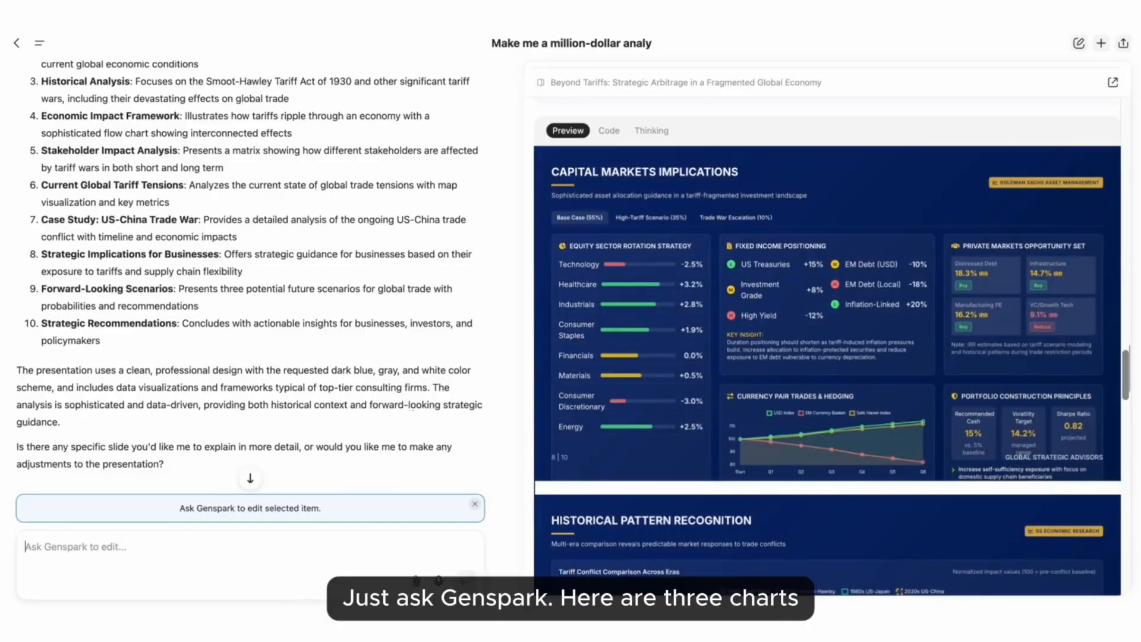
Step: Request combining the three charts into one, adding historical data, and moving the timeline to the top
{"action": "type", "text": "Combine these 3 charts into 1"}
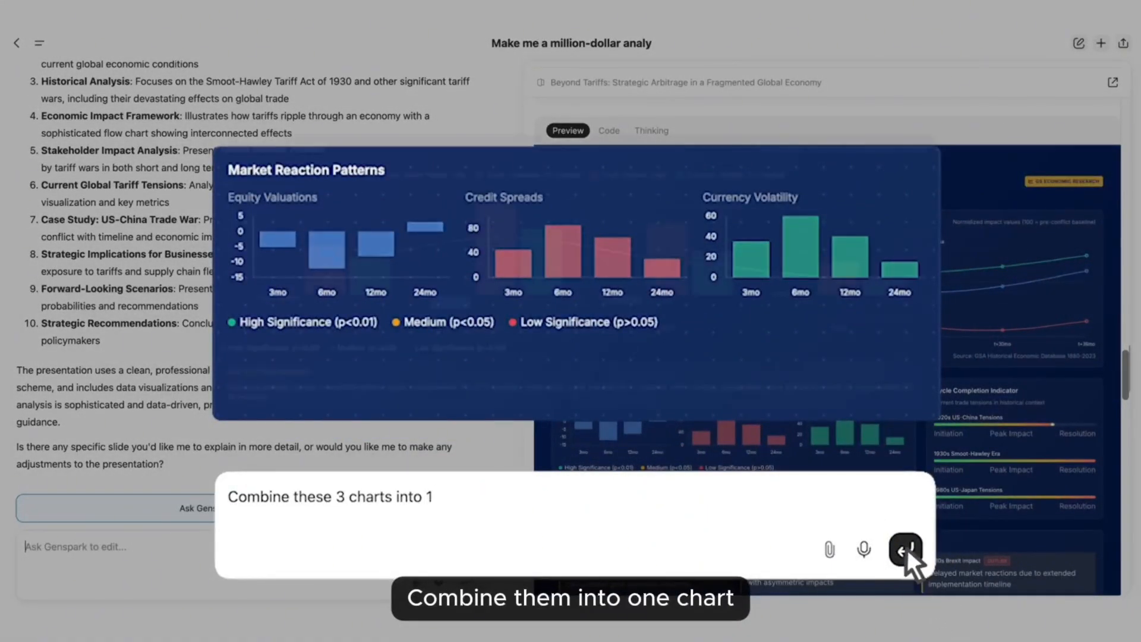
{"action": "left_click", "coordinate": [905, 550]}
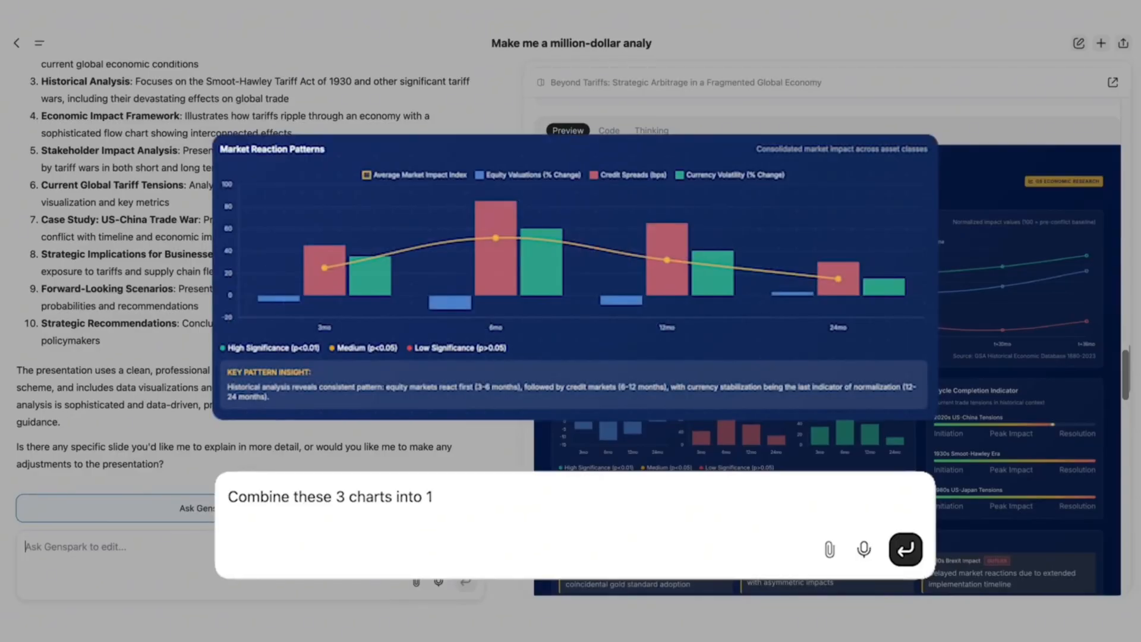
{"action": "type", "text": "Add a relevant video to this pag"}
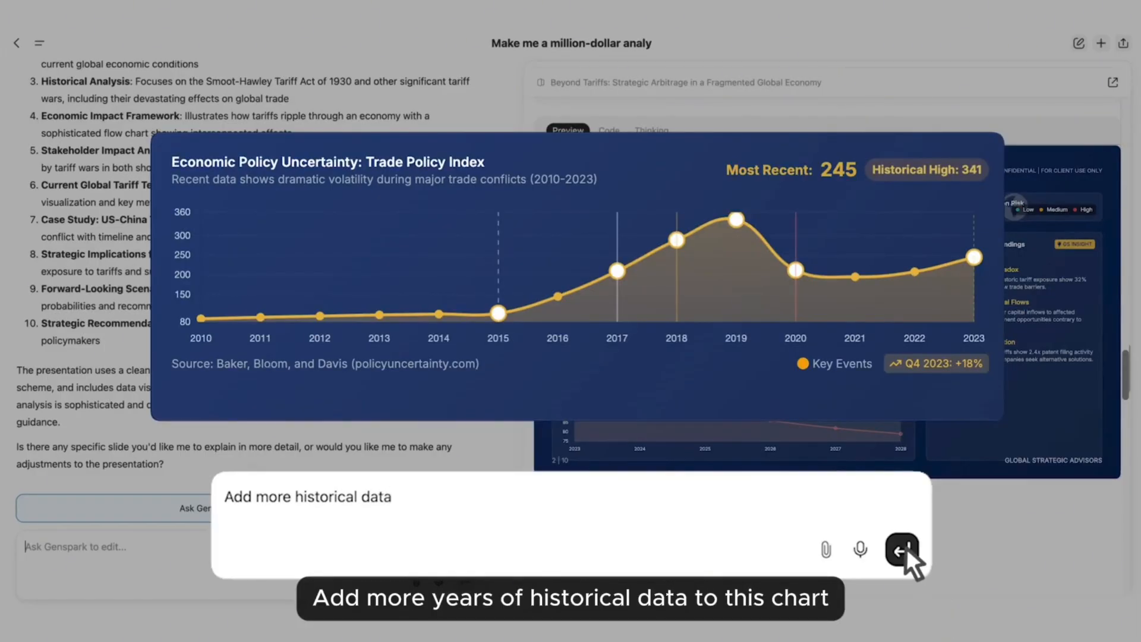
{"action": "left_click", "coordinate": [902, 549]}
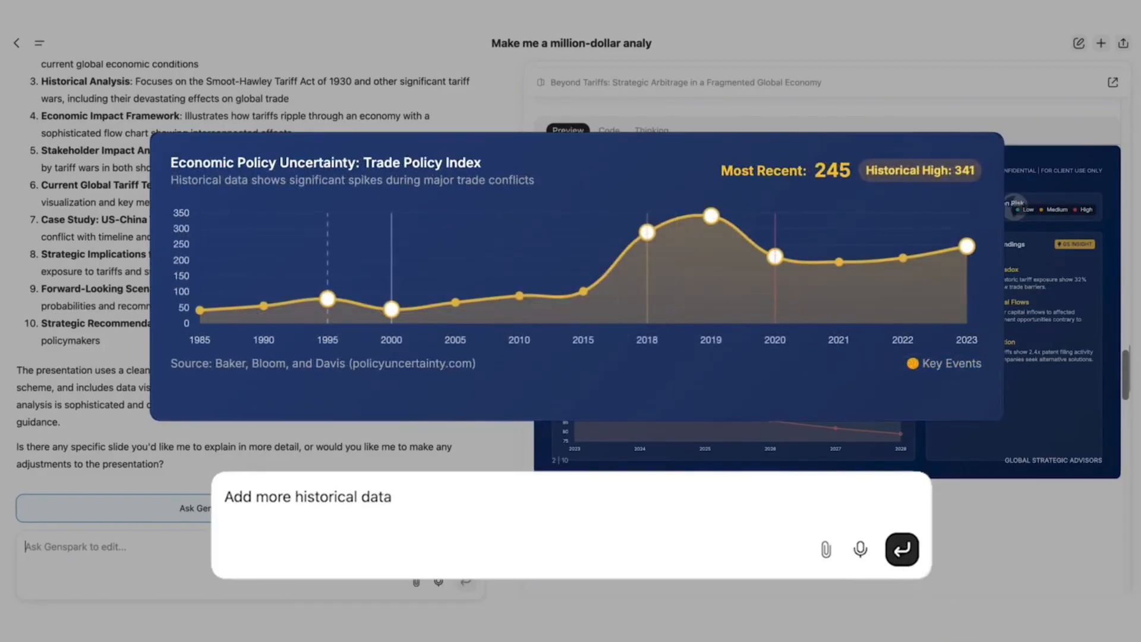
{"action": "type", "text": "Change layout, take the timeline to the to"}
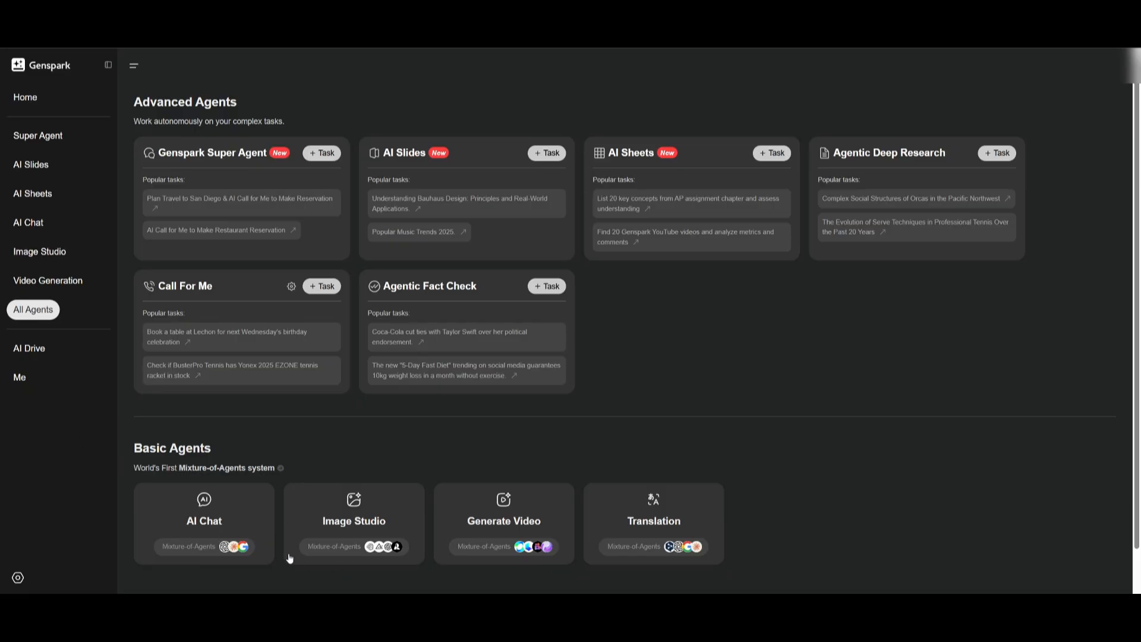
{"action": "mouse_move", "coordinate": [541, 565]}
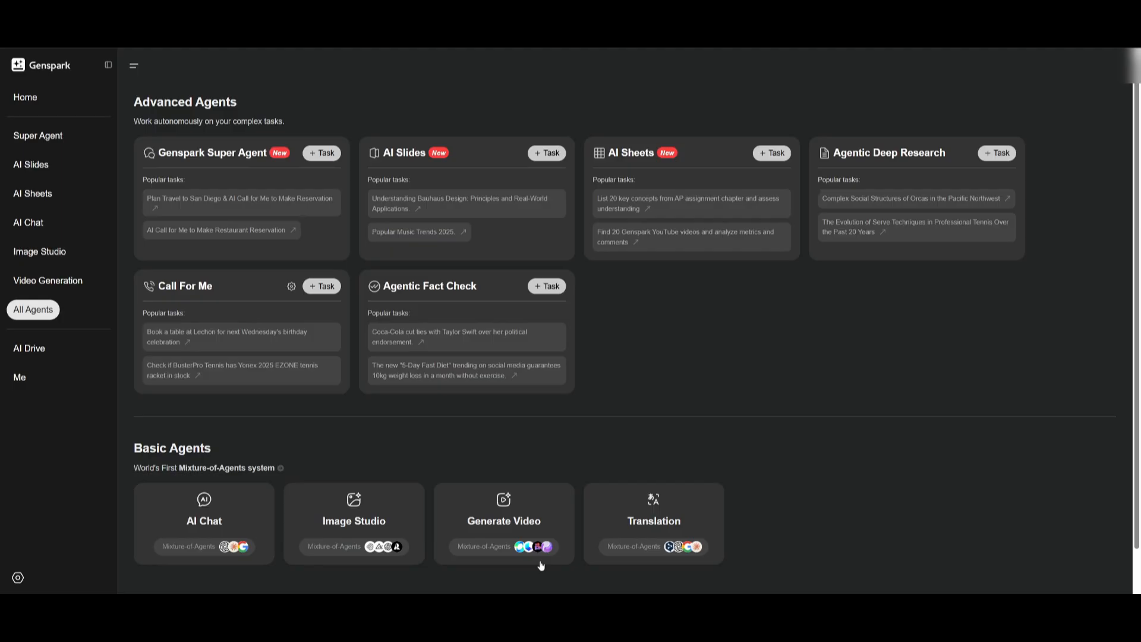
{"action": "mouse_move", "coordinate": [1062, 404]}
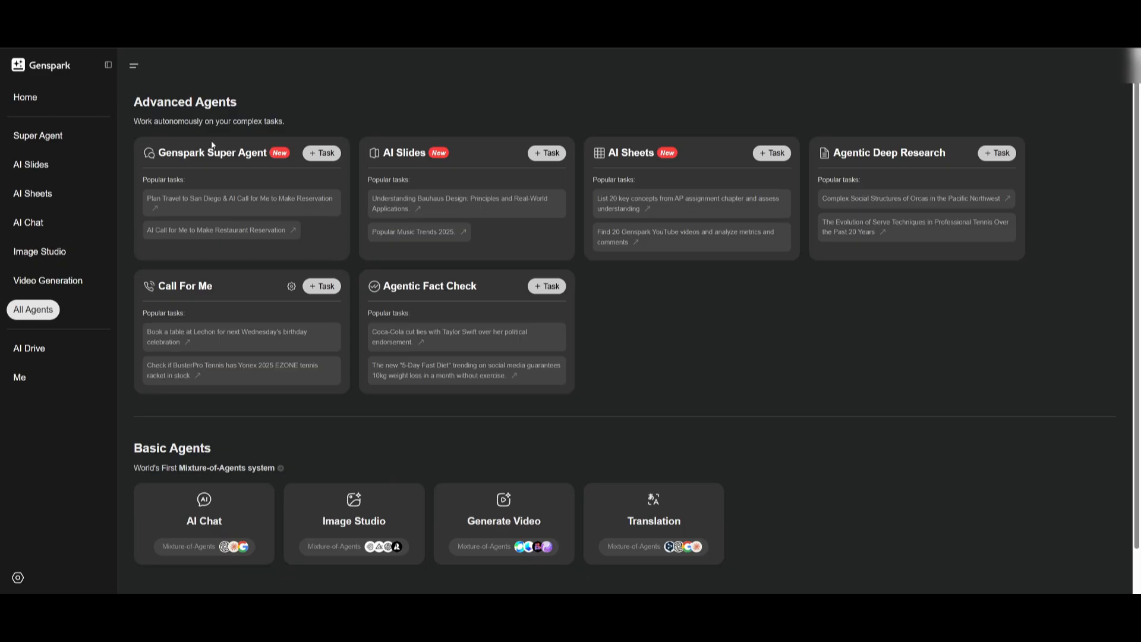
Step: Open AI Drive from the left sidebar to show the empty My files area
{"action": "left_click", "coordinate": [30, 348]}
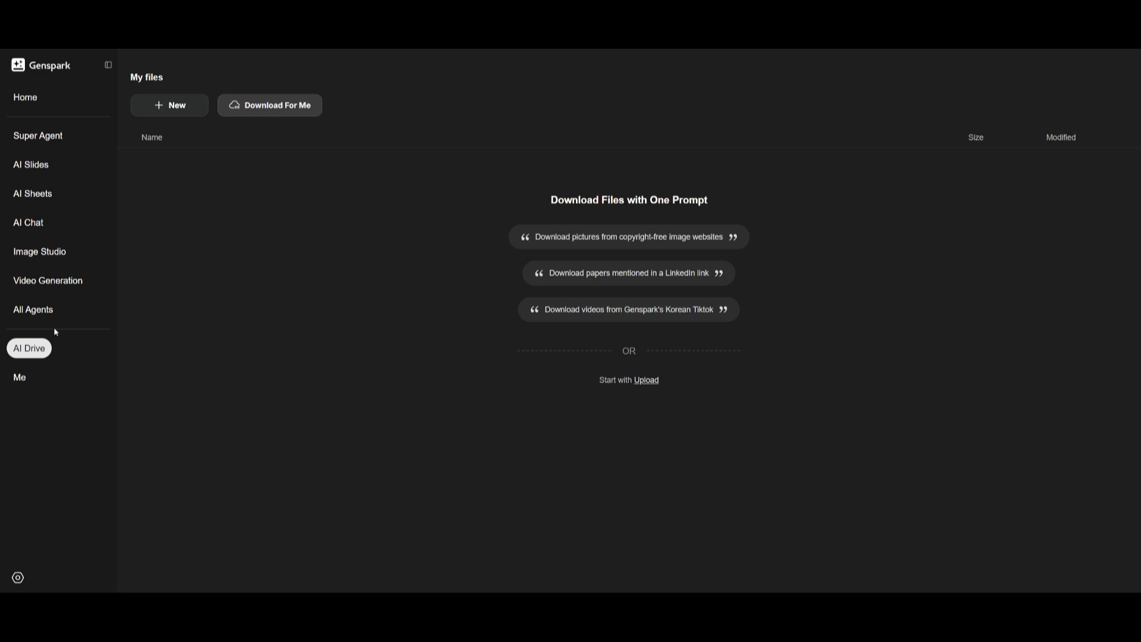
{"action": "mouse_move", "coordinate": [42, 348]}
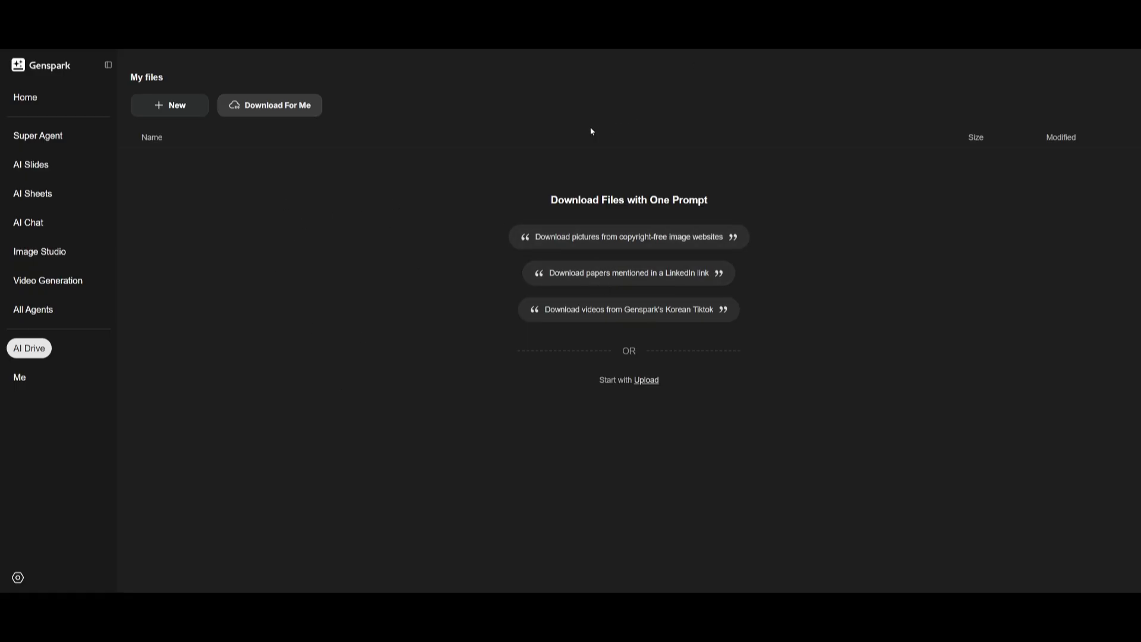
{"action": "mouse_move", "coordinate": [668, 215]}
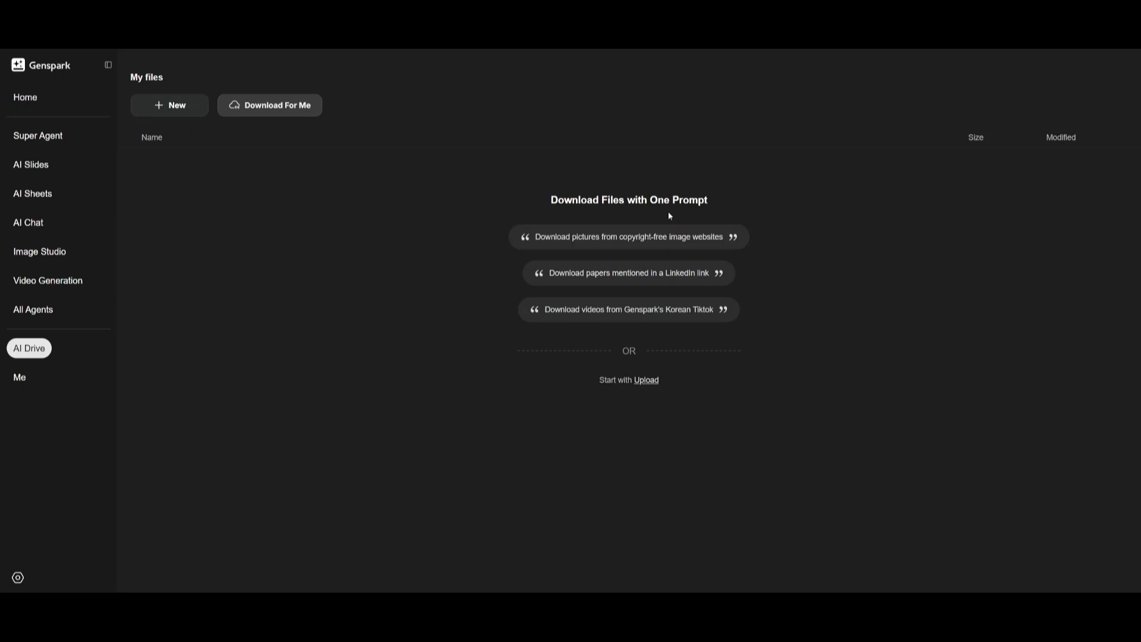
{"action": "mouse_move", "coordinate": [612, 248]}
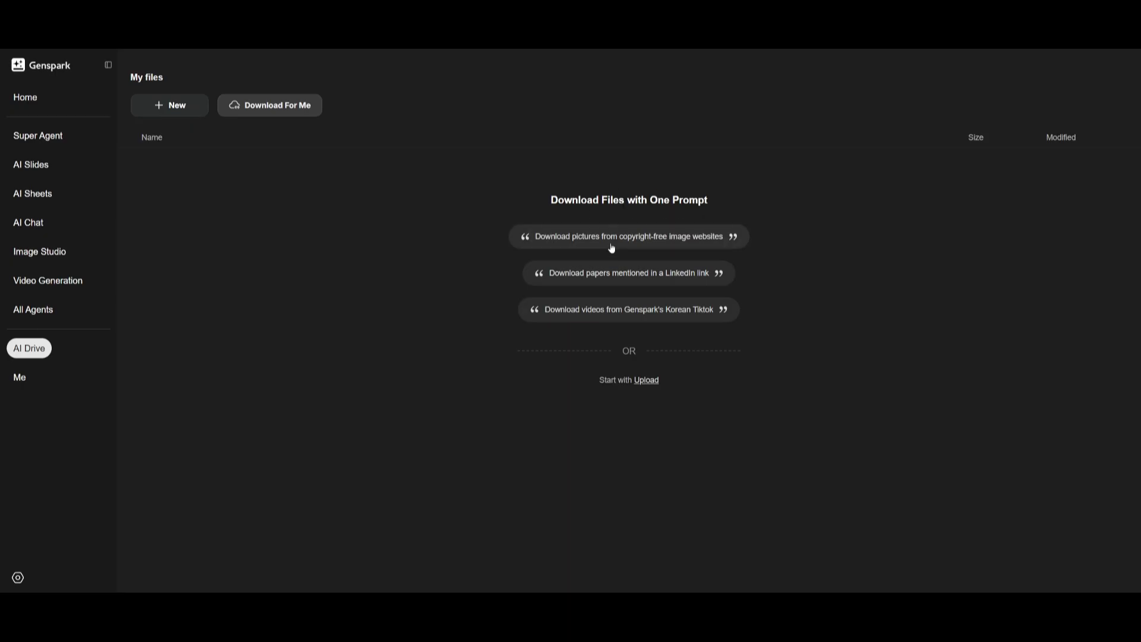
{"action": "mouse_move", "coordinate": [585, 275]}
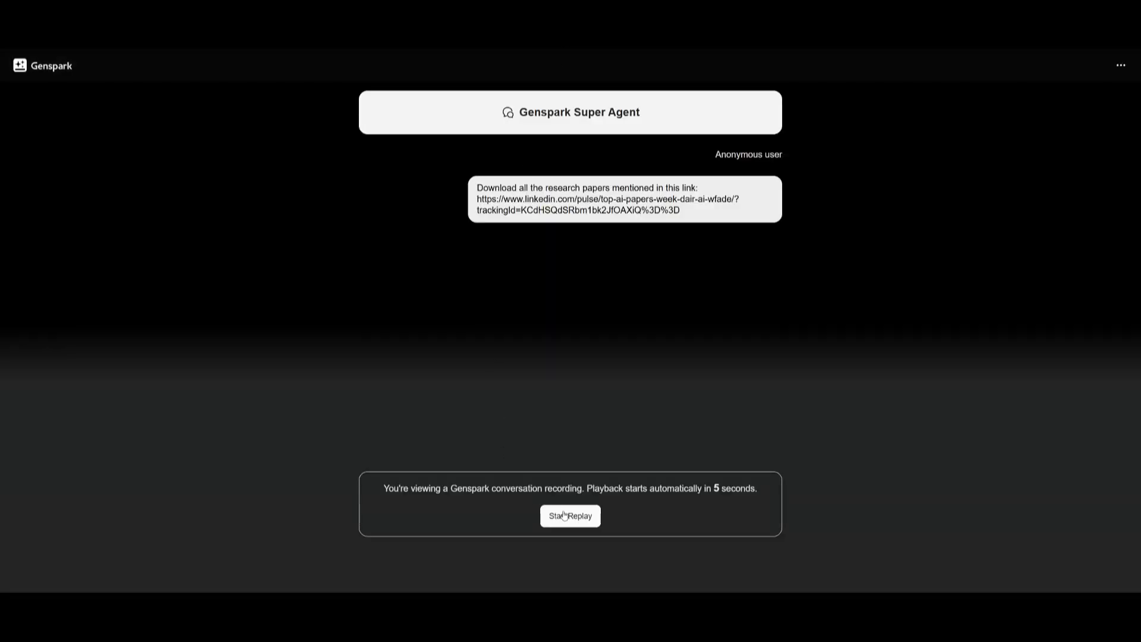
Step: Replay the shared conversation, skip to the result and view the Top AI Papers Week April 2025 folder
{"action": "left_click", "coordinate": [570, 515]}
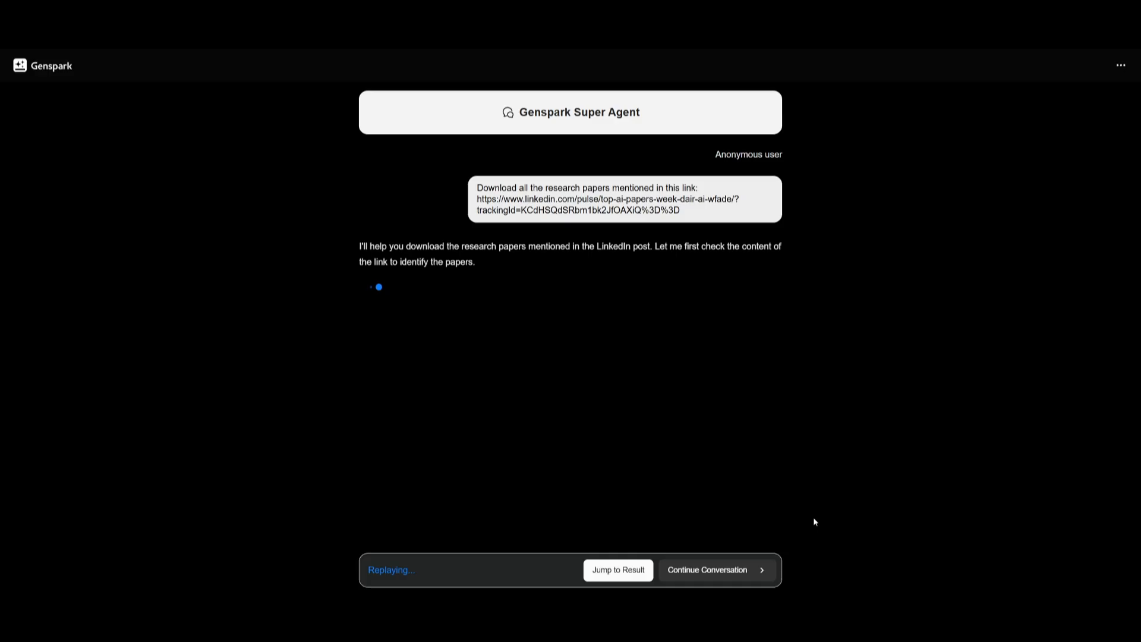
{"action": "left_click", "coordinate": [618, 570]}
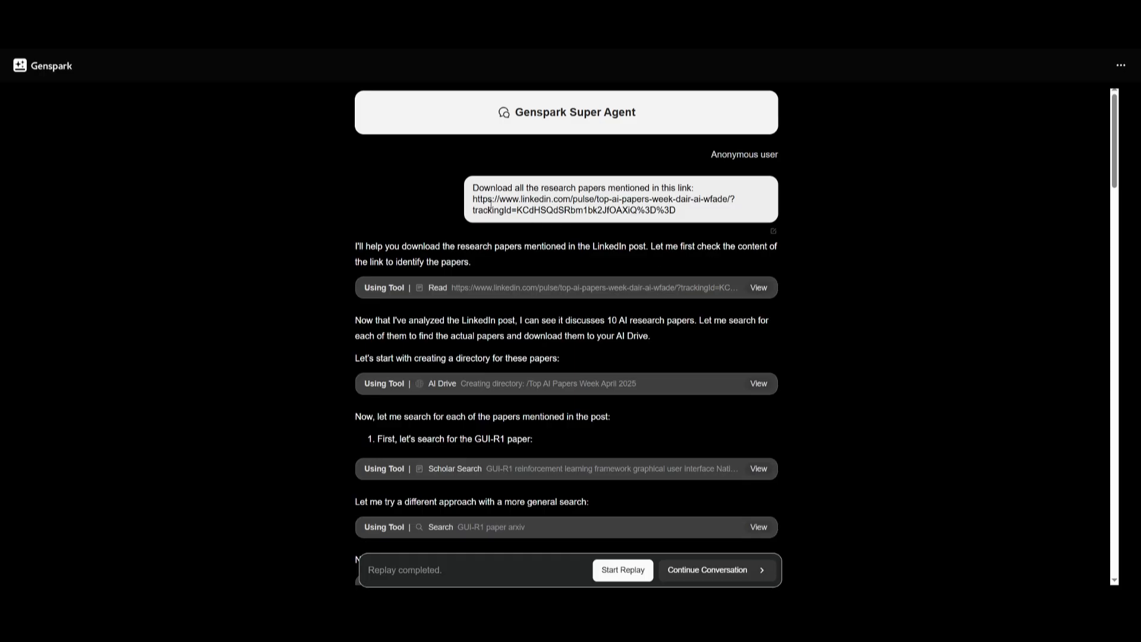
{"action": "scroll", "scroll_direction": "down", "scroll_amount": 3}
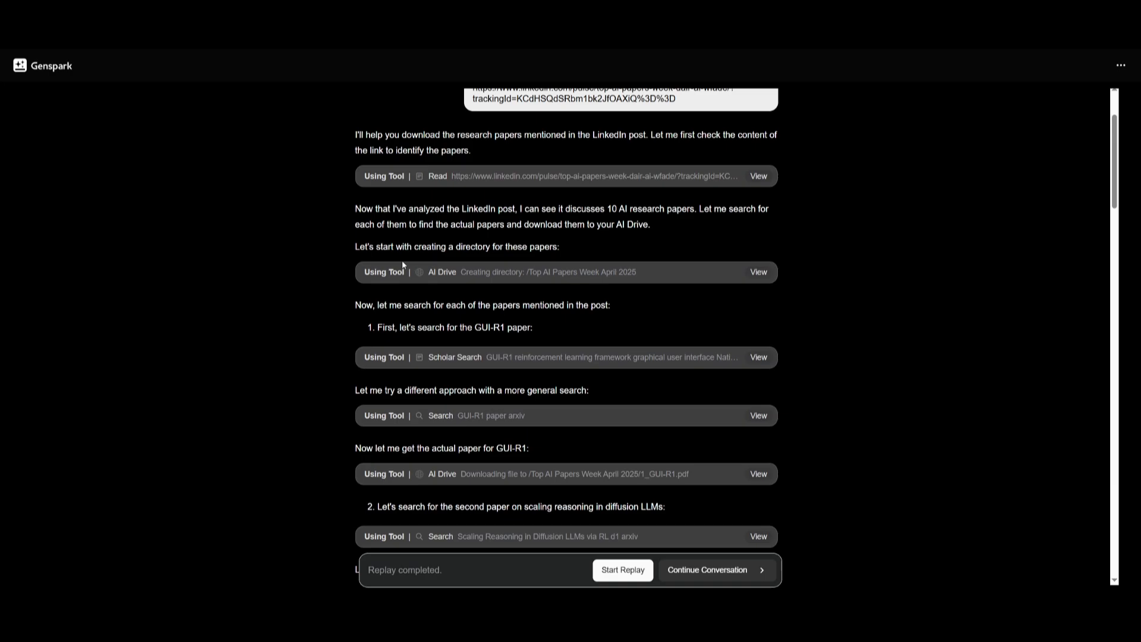
{"action": "scroll", "scroll_direction": "down", "scroll_amount": 3}
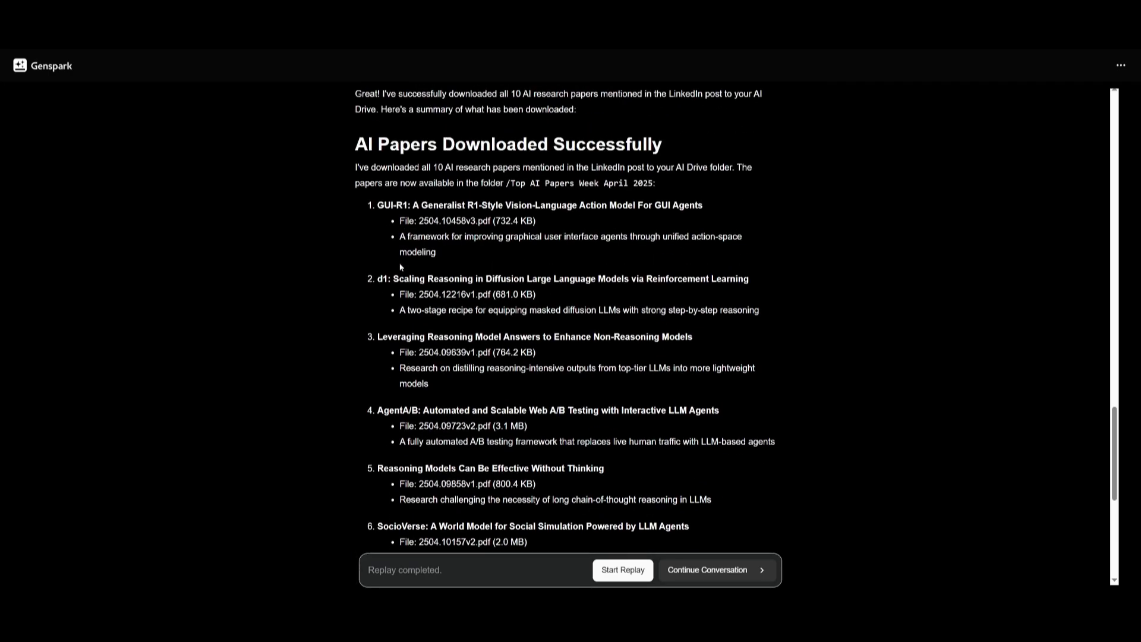
{"action": "scroll", "scroll_direction": "down", "scroll_amount": 3}
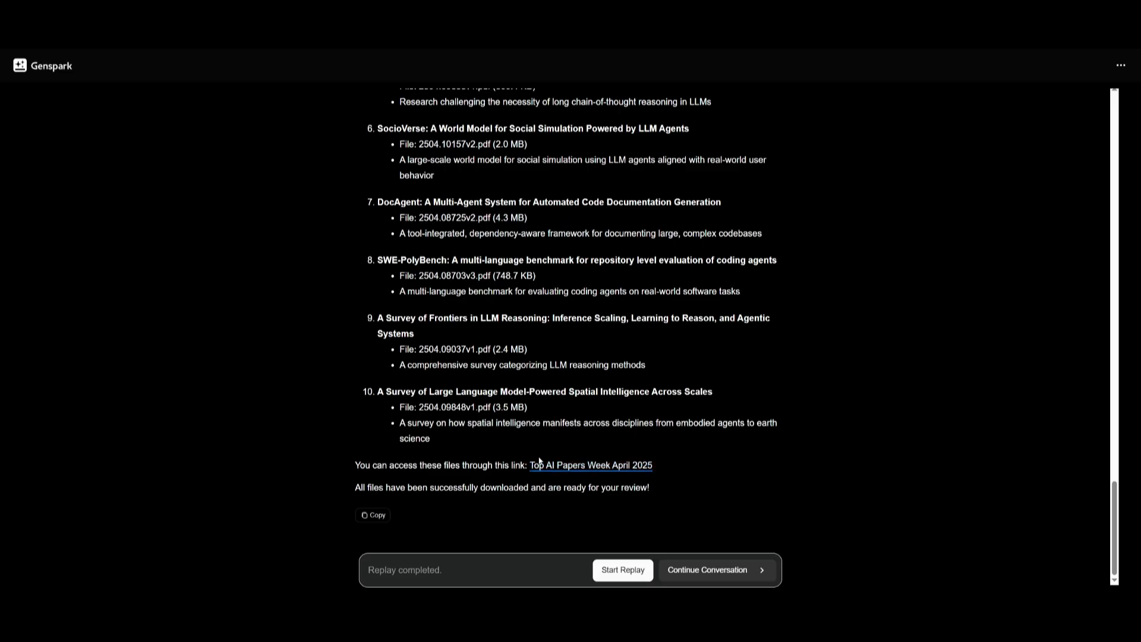
{"action": "left_click", "coordinate": [590, 465]}
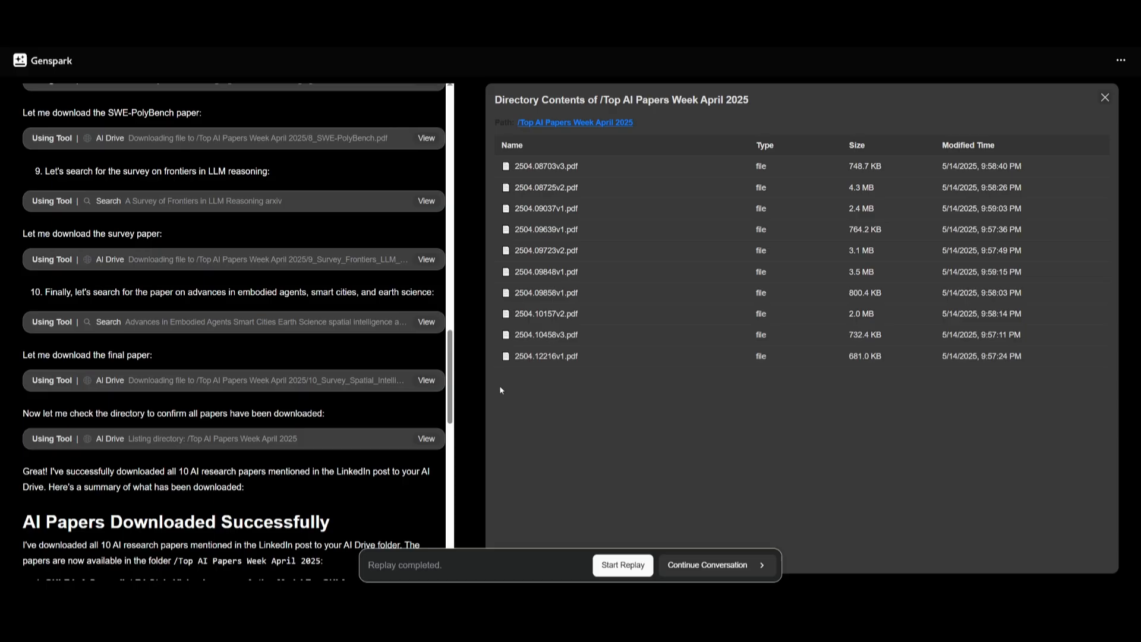
{"action": "mouse_move", "coordinate": [136, 279]}
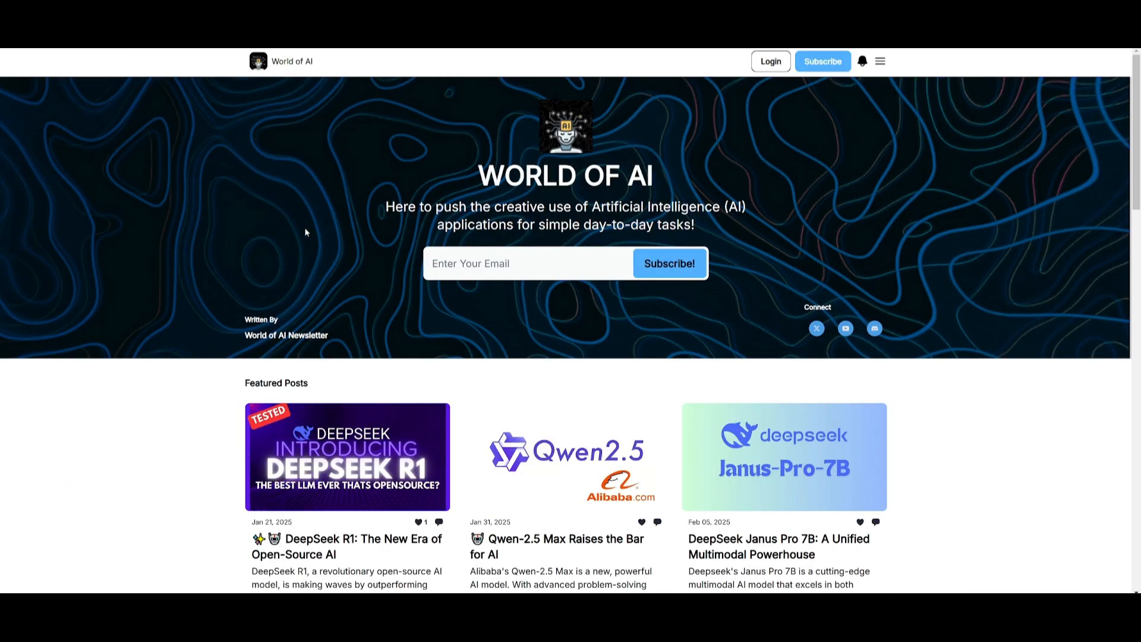
{"action": "scroll", "scroll_direction": "down", "scroll_amount": 3}
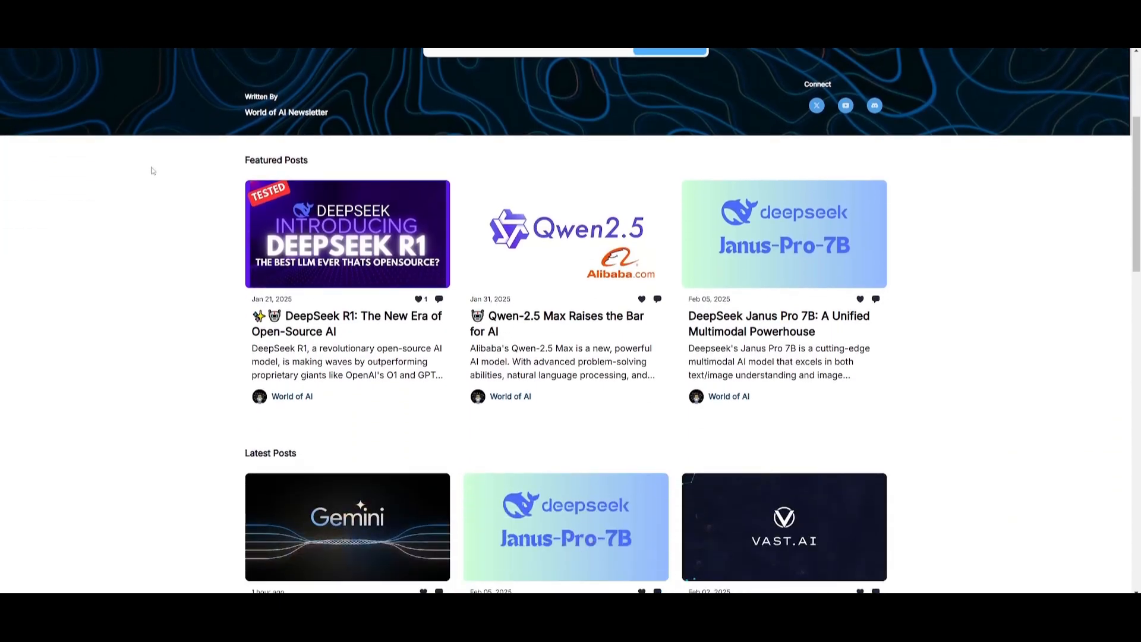
{"action": "scroll", "scroll_direction": "down", "scroll_amount": 3}
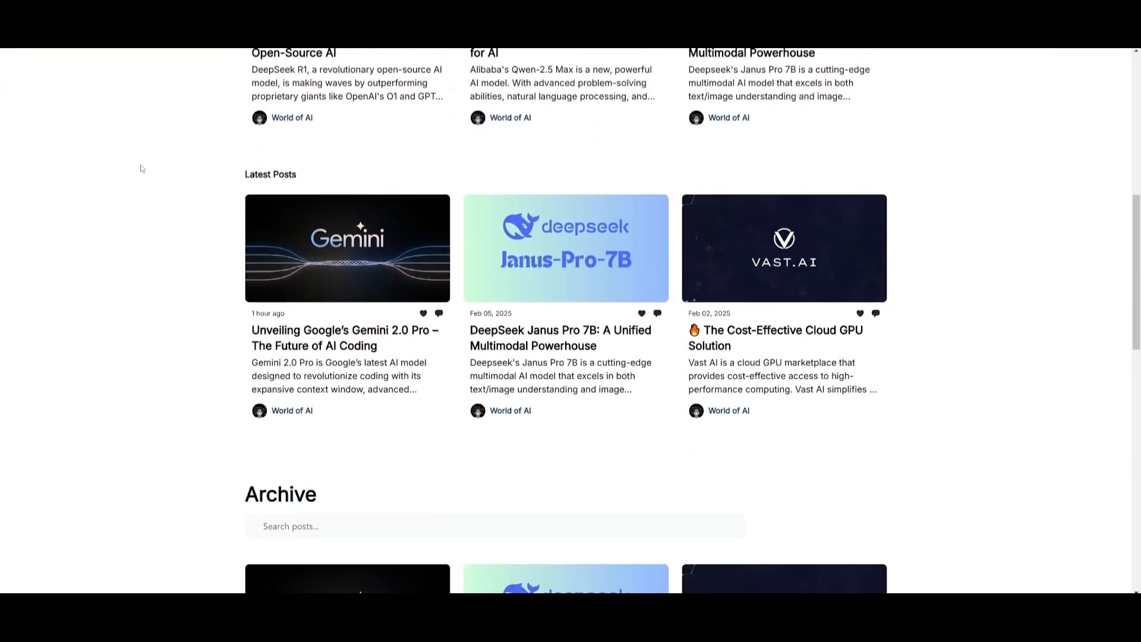
{"action": "scroll", "scroll_direction": "down", "scroll_amount": 3}
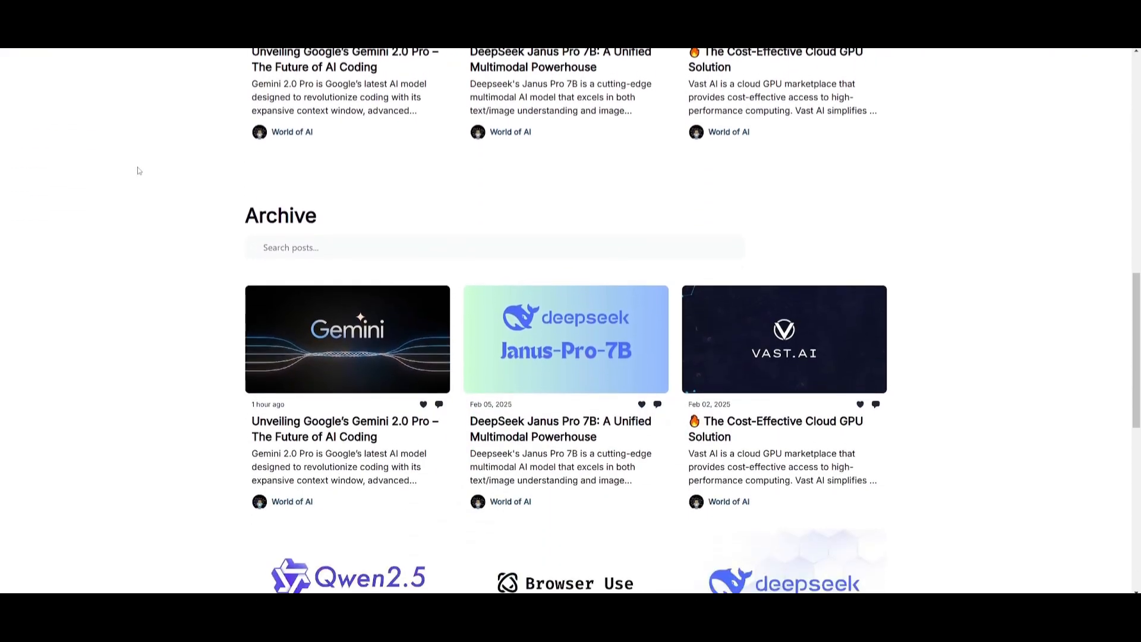
{"action": "scroll", "scroll_direction": "down", "scroll_amount": 3}
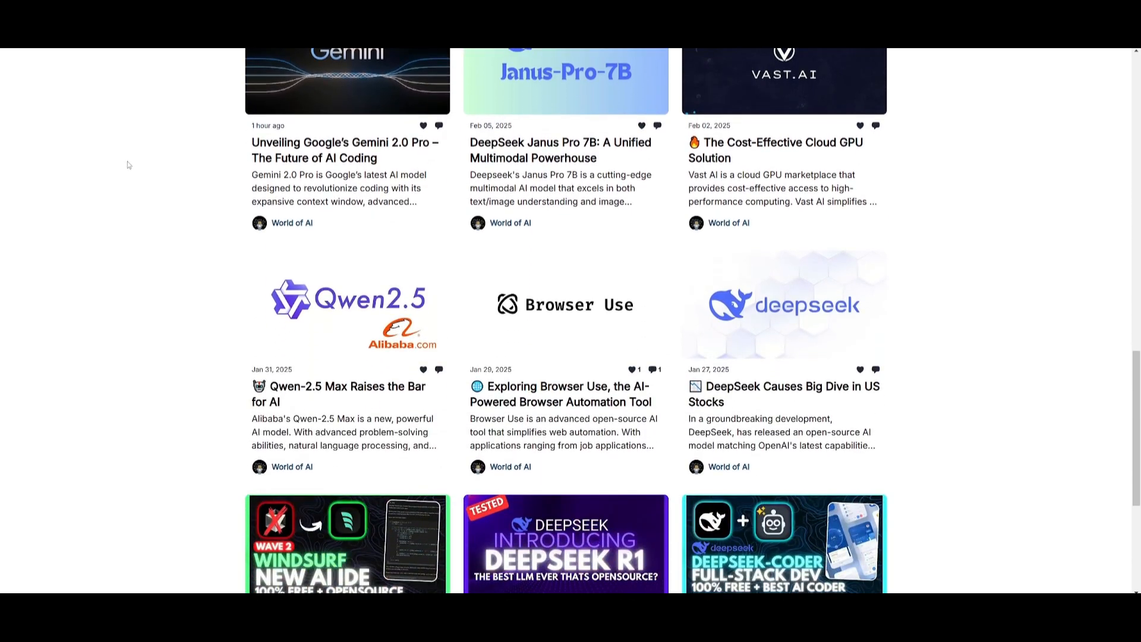
{"action": "scroll", "scroll_direction": "down", "scroll_amount": 3}
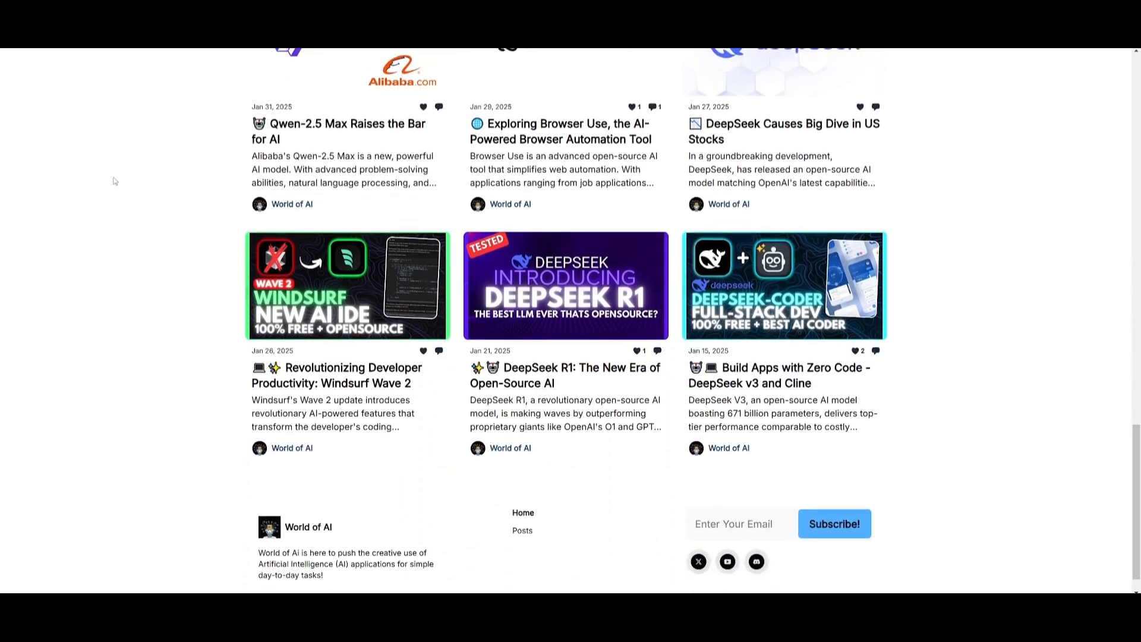
{"action": "scroll", "scroll_direction": "down", "scroll_amount": 3}
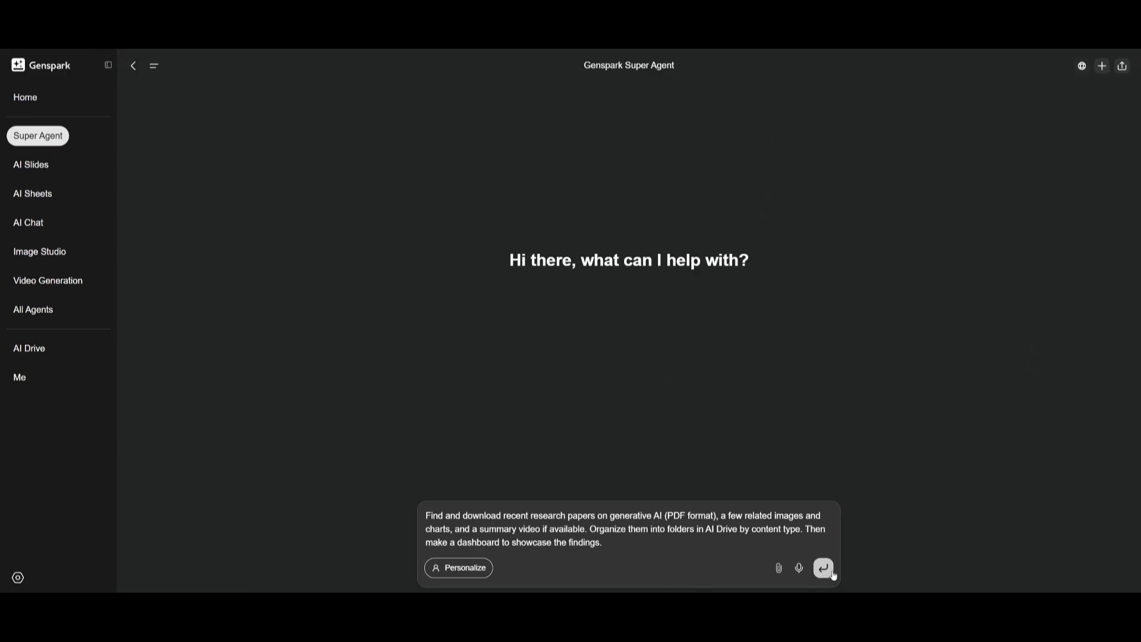
Step: Submit the generative AI research and dashboard request to Super Agent and follow its run
{"action": "left_click", "coordinate": [823, 567]}
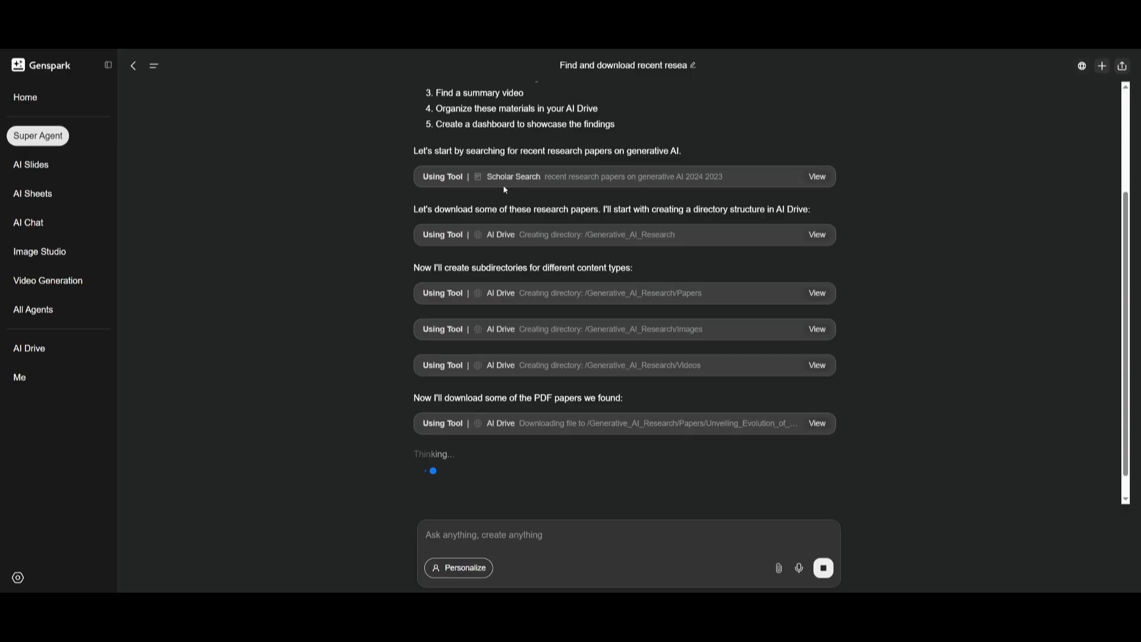
{"action": "mouse_move", "coordinate": [538, 188]}
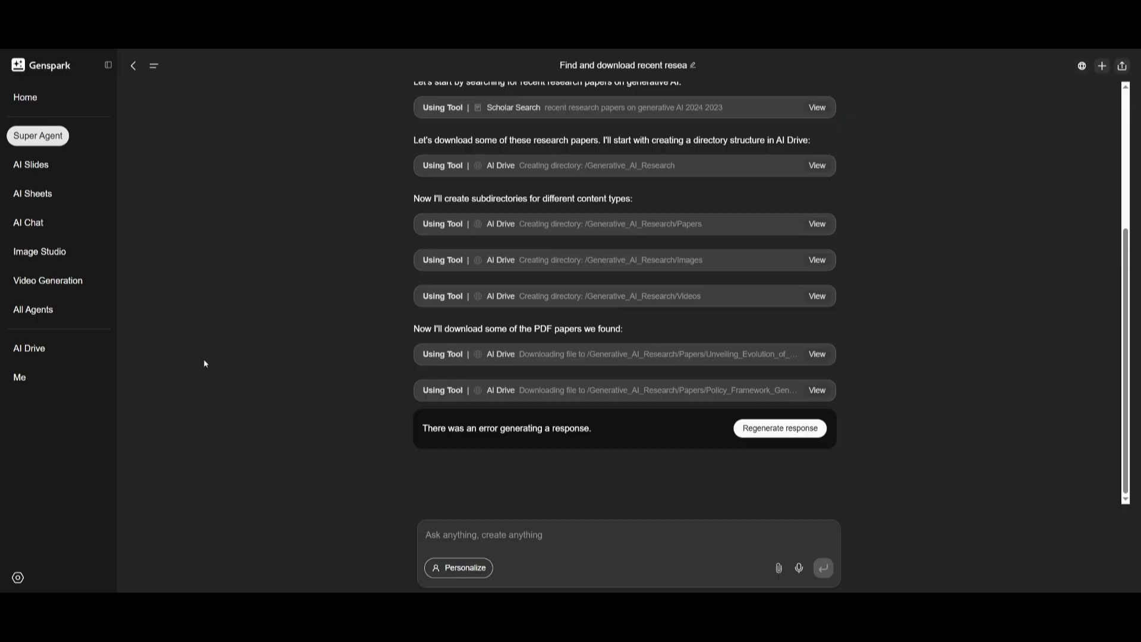
{"action": "mouse_move", "coordinate": [451, 350]}
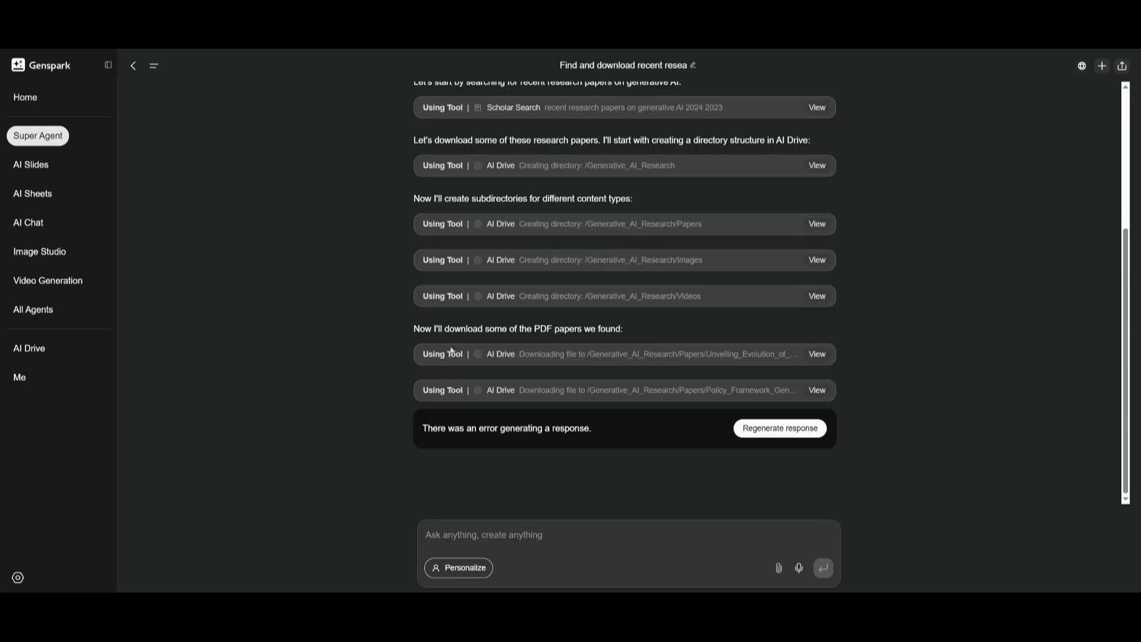
{"action": "left_click", "coordinate": [779, 428]}
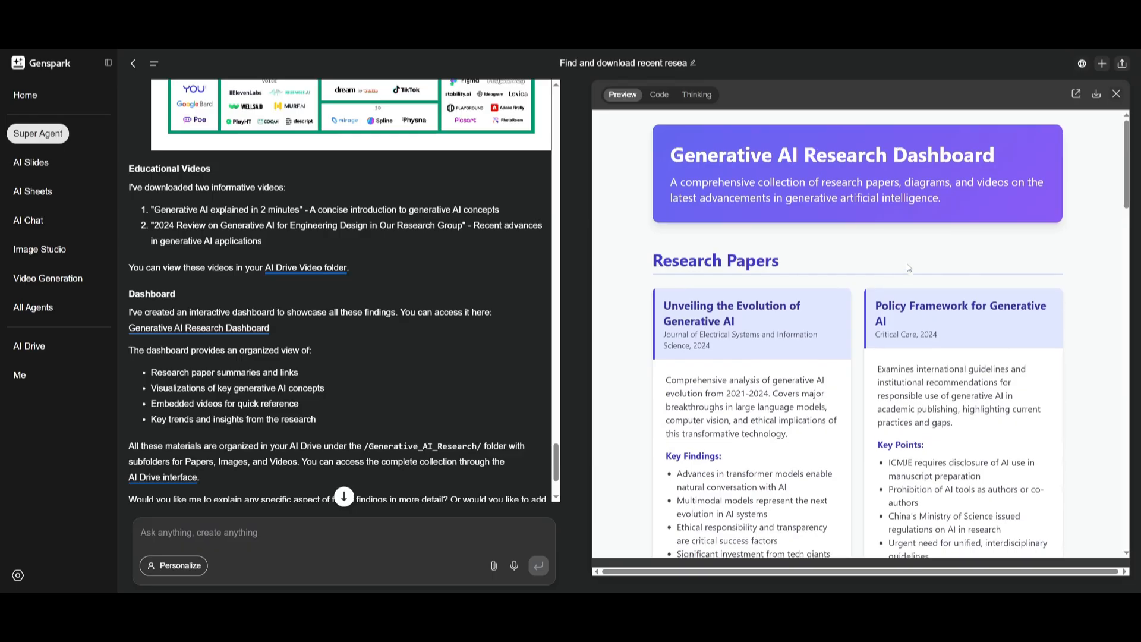
{"action": "scroll", "scroll_direction": "down", "scroll_amount": 3}
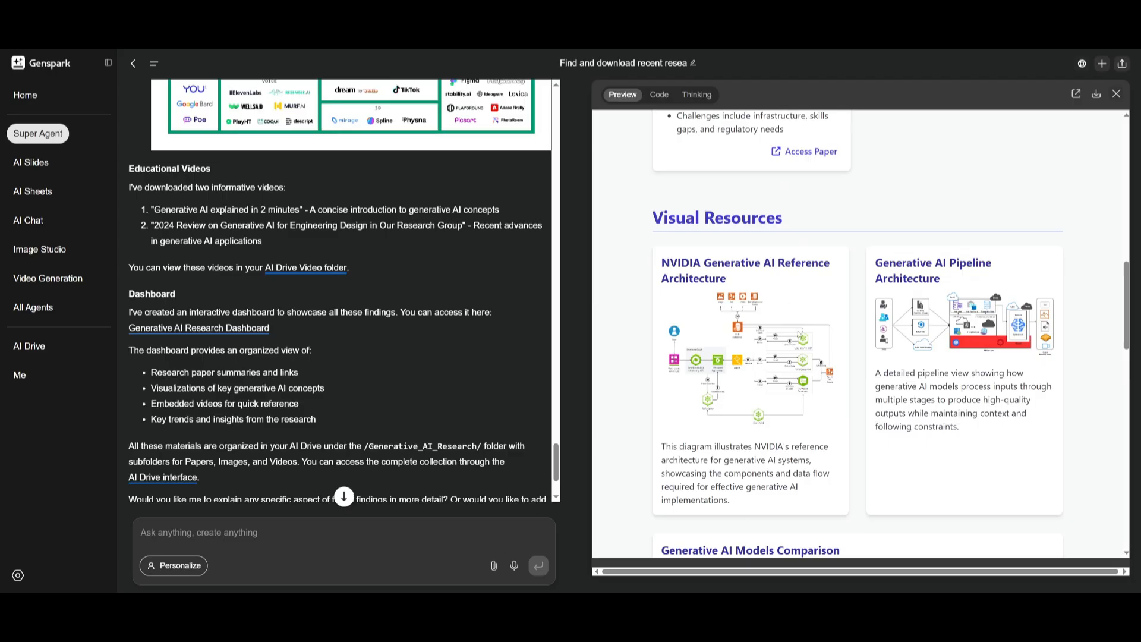
{"action": "scroll", "scroll_direction": "down", "scroll_amount": 3}
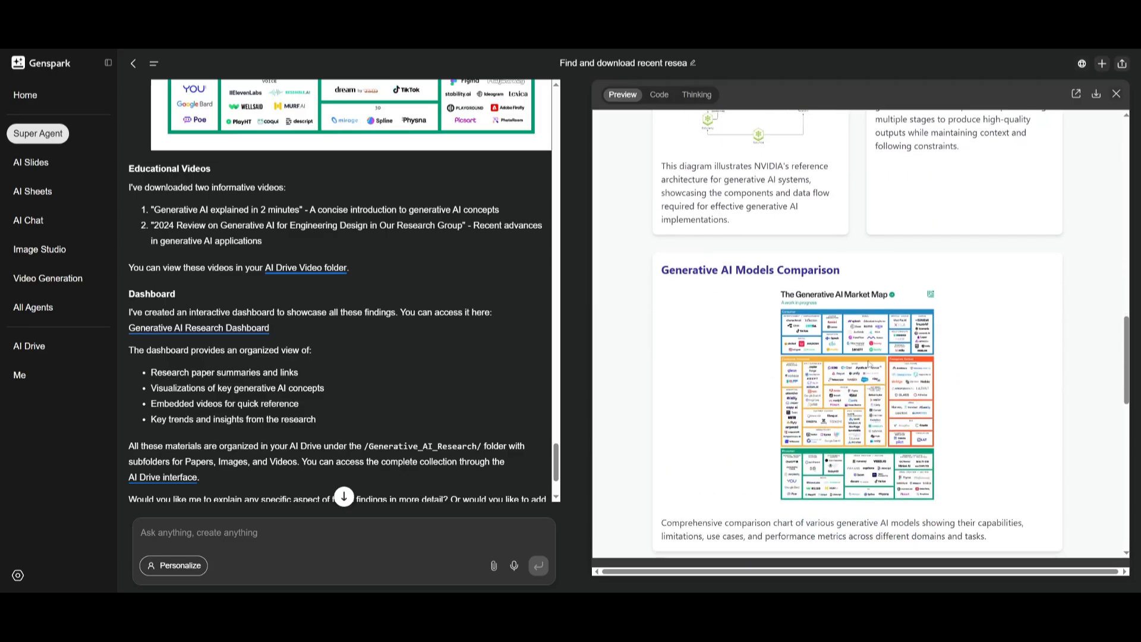
{"action": "scroll", "scroll_direction": "down", "scroll_amount": 3}
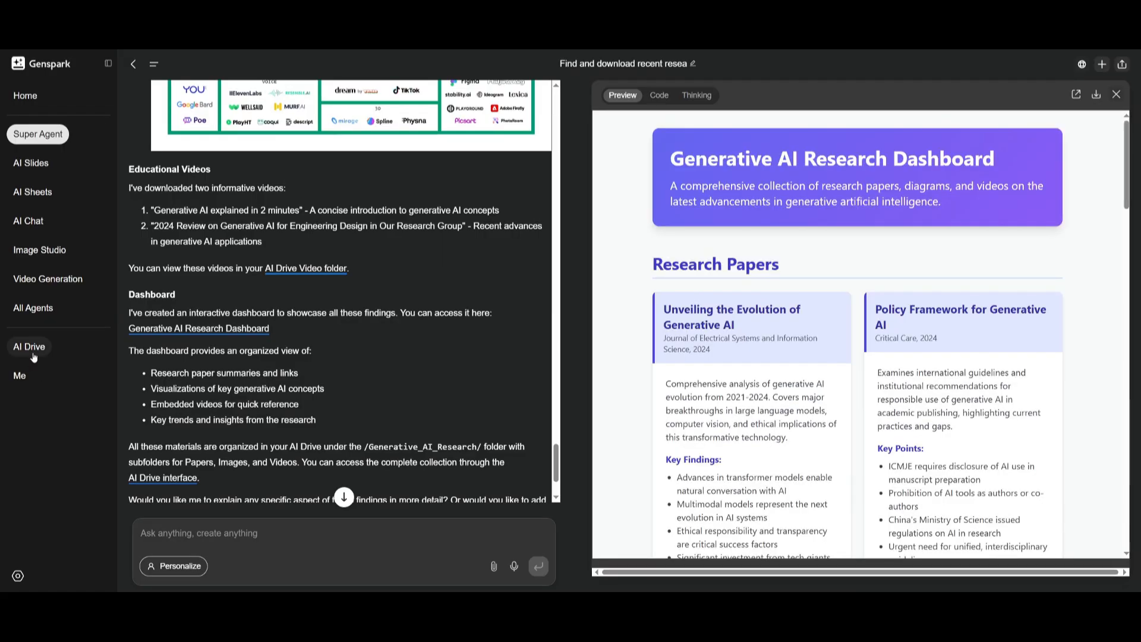
Step: Open Generative_AI_Research in AI Drive, browse Images, go back, and open Papers
{"action": "left_click", "coordinate": [29, 346]}
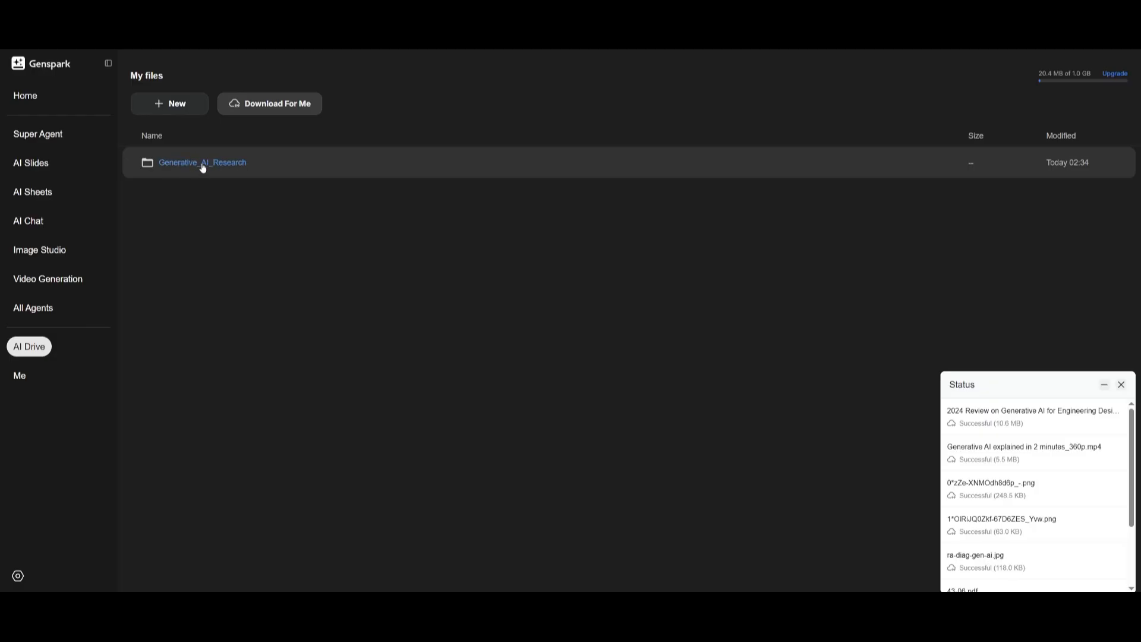
{"action": "double_click", "coordinate": [202, 162]}
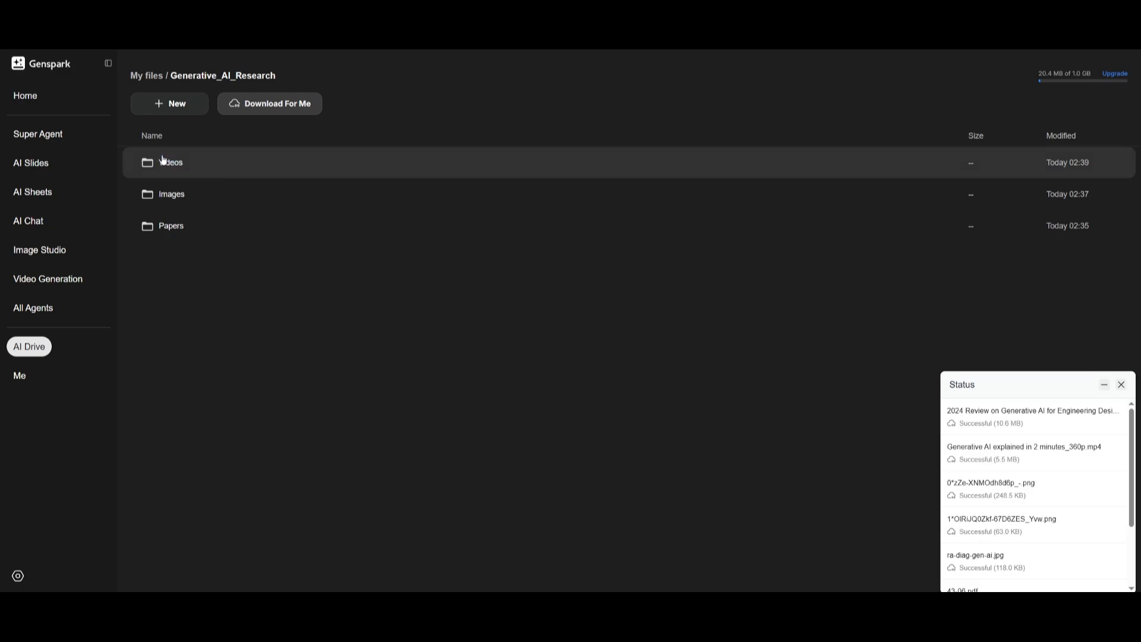
{"action": "left_click", "coordinate": [133, 162]}
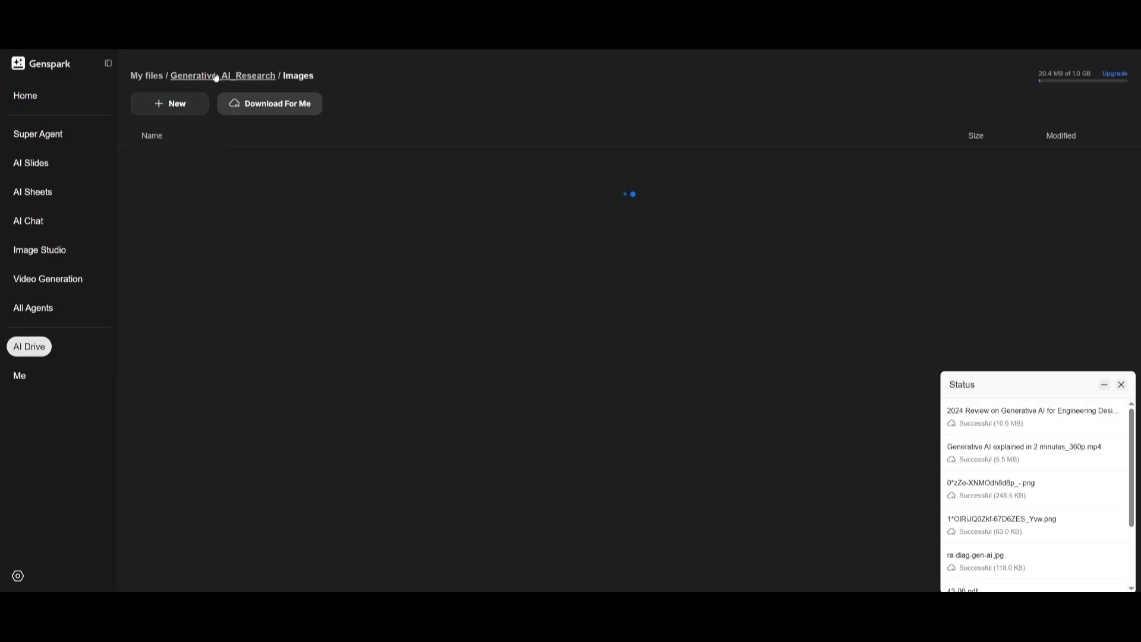
{"action": "left_click", "coordinate": [224, 75]}
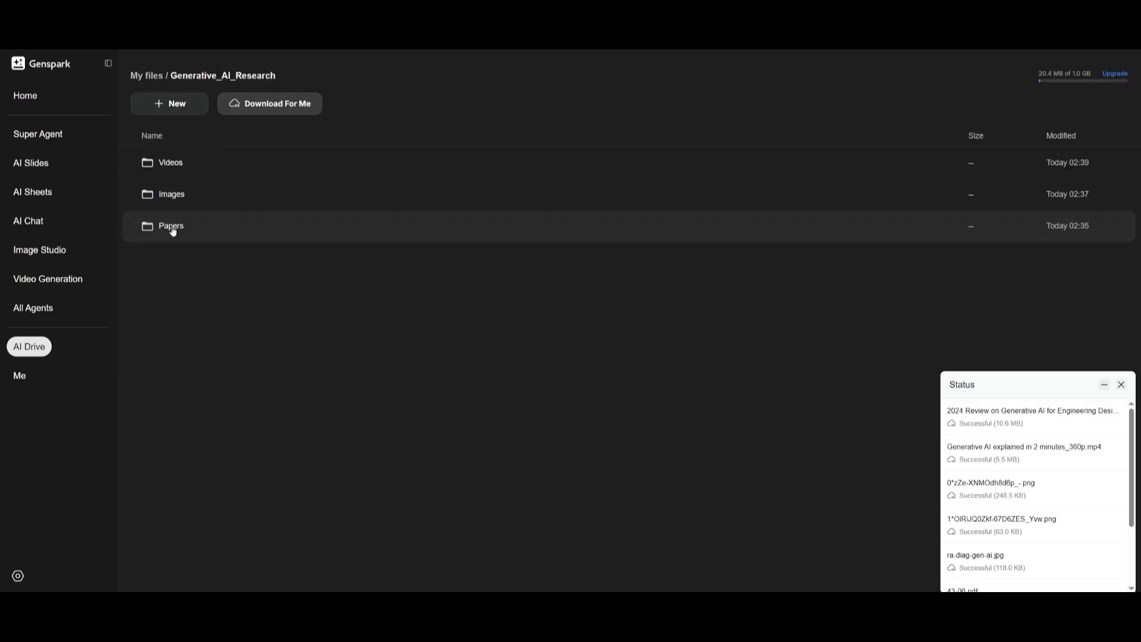
{"action": "double_click", "coordinate": [171, 226]}
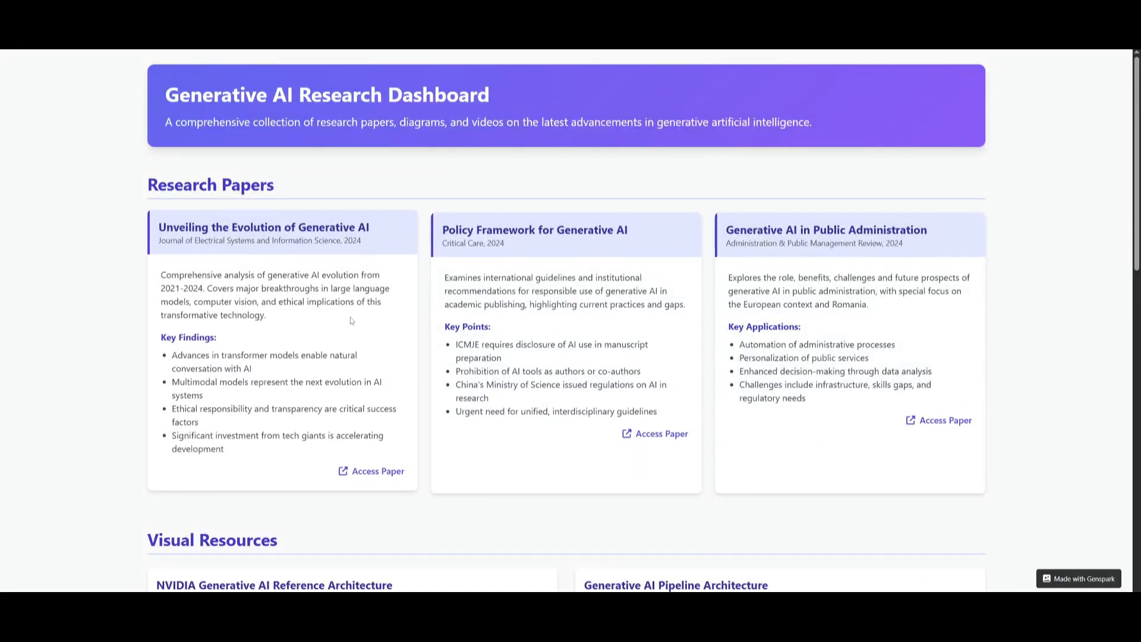
Step: Scroll the Papers folder to see the three downloaded PDF research papers
{"action": "scroll", "scroll_direction": "down", "scroll_amount": 3}
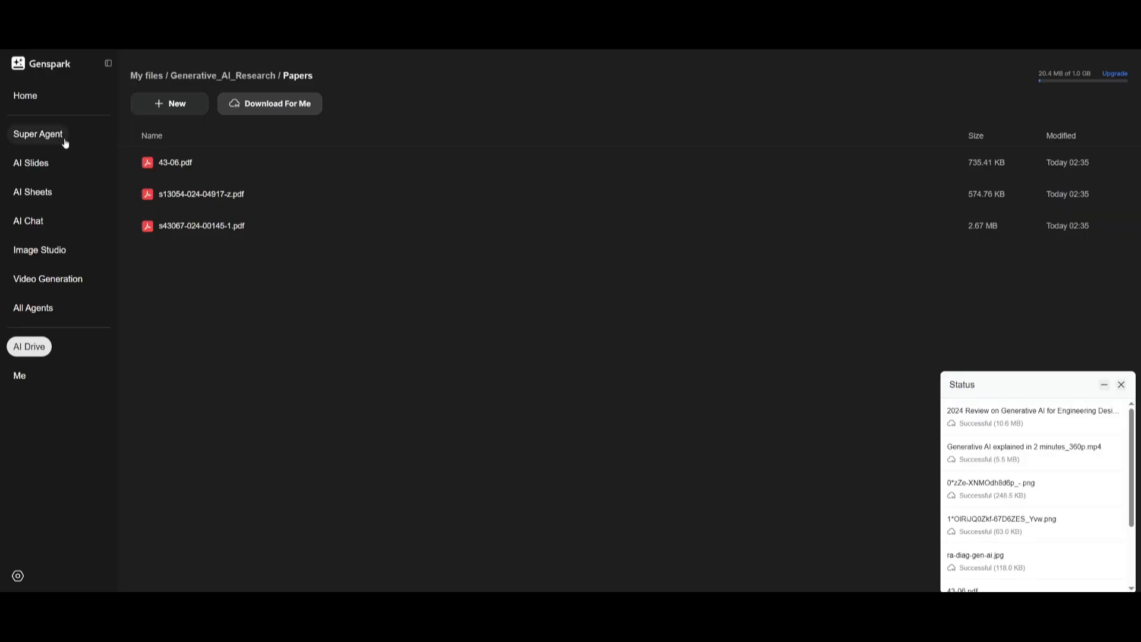
Step: Start a new Super Agent session from the sidebar and scroll down the page
{"action": "left_click", "coordinate": [37, 134]}
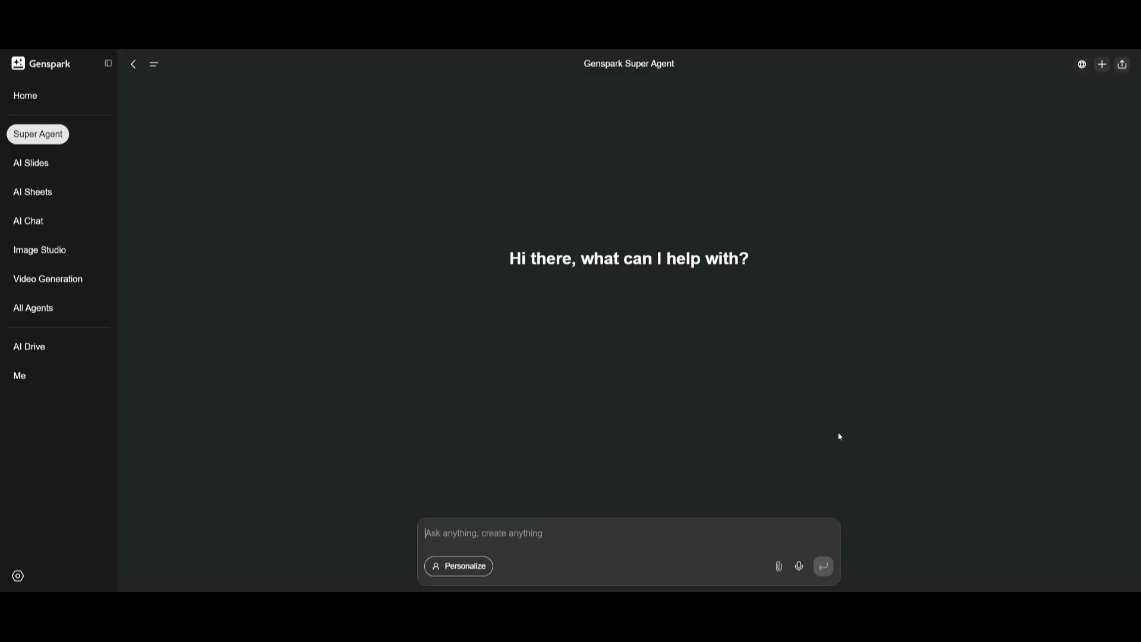
{"action": "mouse_move", "coordinate": [43, 367]}
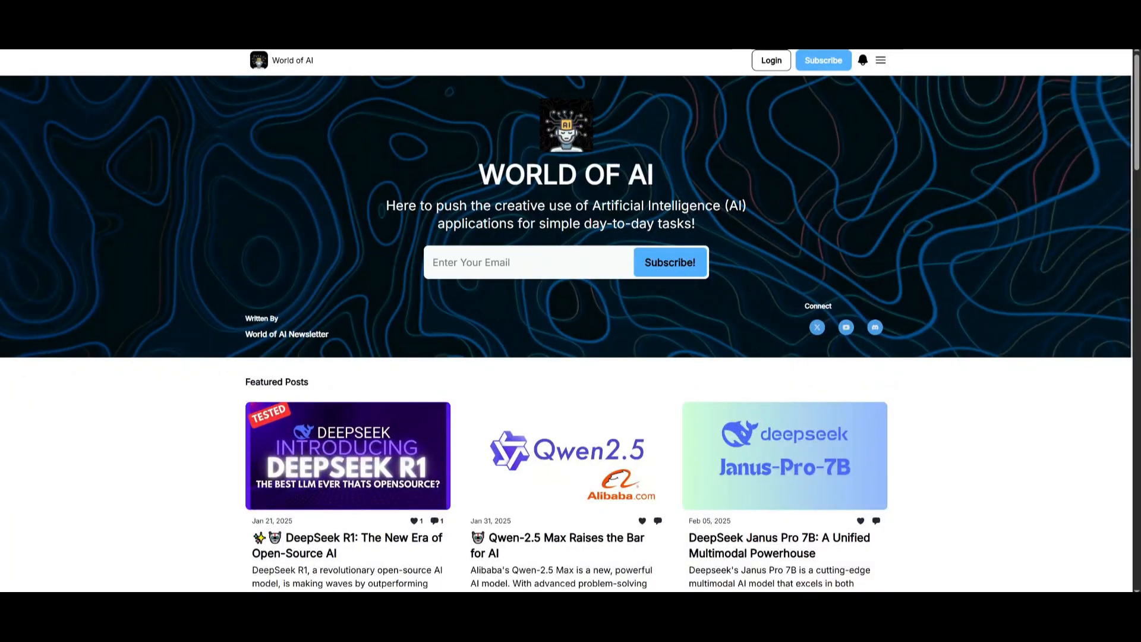
{"action": "scroll", "scroll_direction": "down", "scroll_amount": 3}
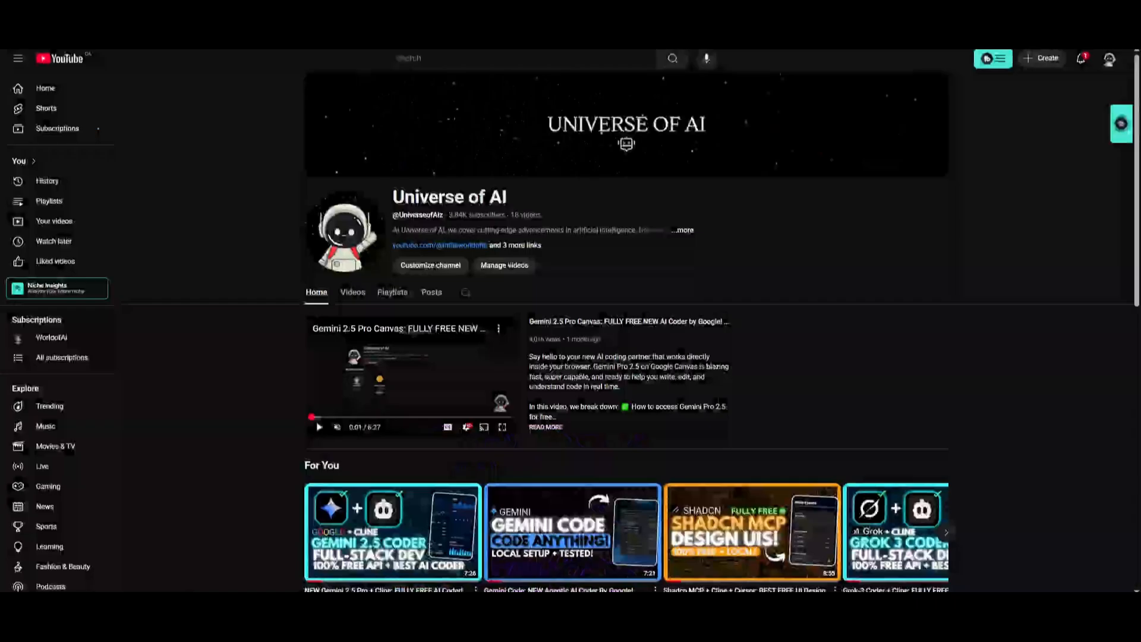
Step: Open the Universe of AI channel's Videos tab and scroll through its latest uploads
{"action": "left_click", "coordinate": [352, 292]}
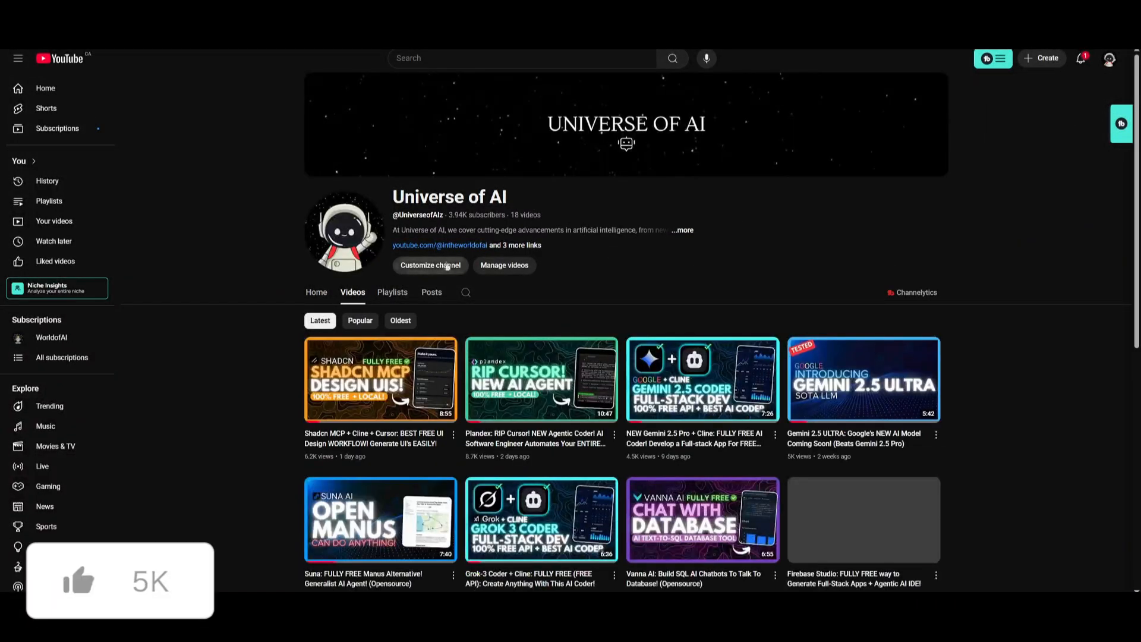
{"action": "scroll", "scroll_direction": "down", "scroll_amount": 3}
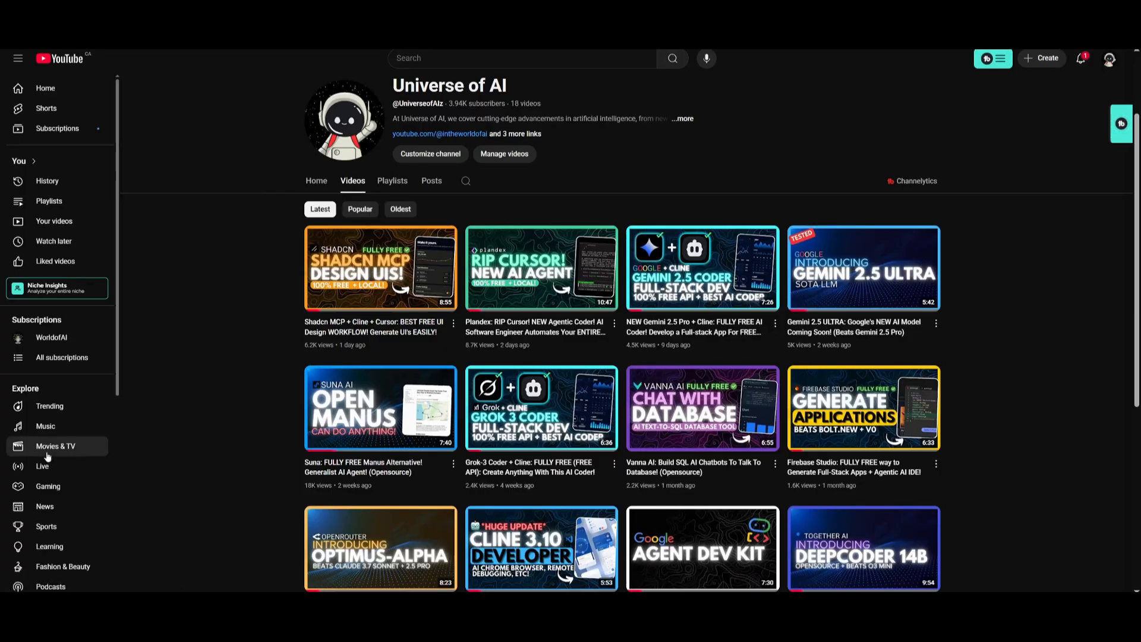
{"action": "scroll", "scroll_direction": "down", "scroll_amount": 3}
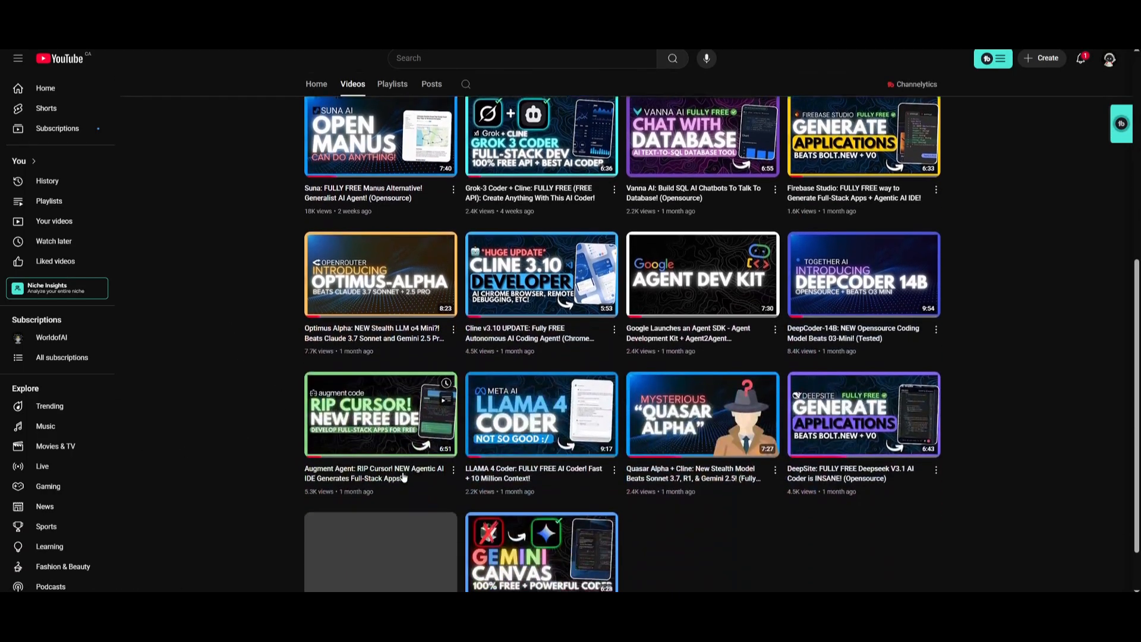